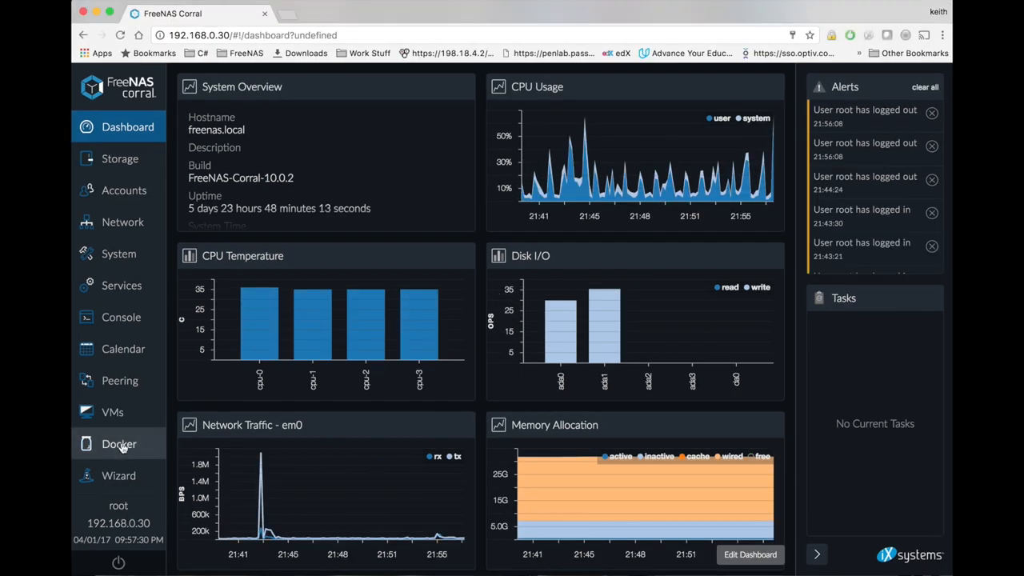
Start a new container from the Docker Containers list.
click(118, 444)
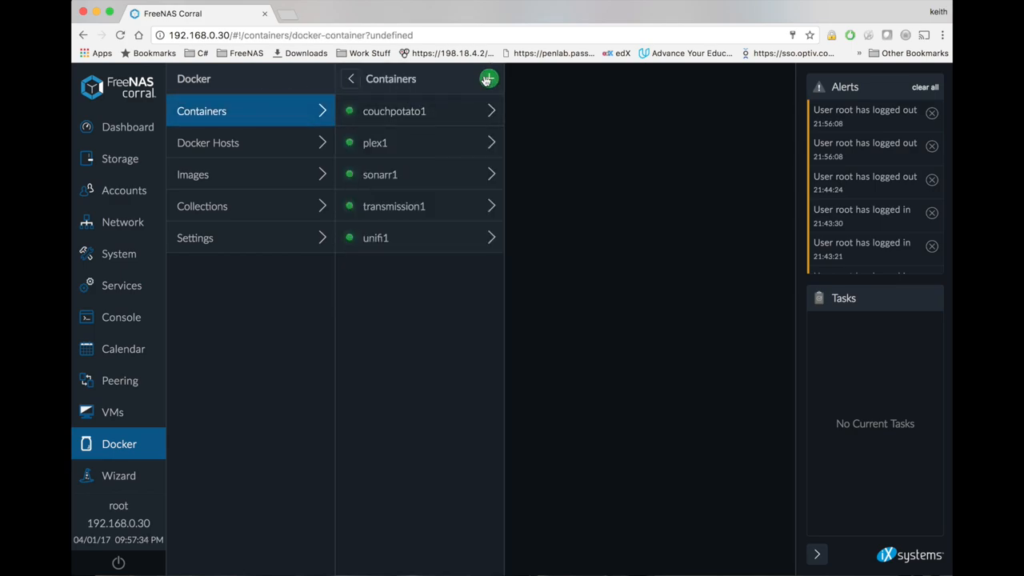
click(489, 78)
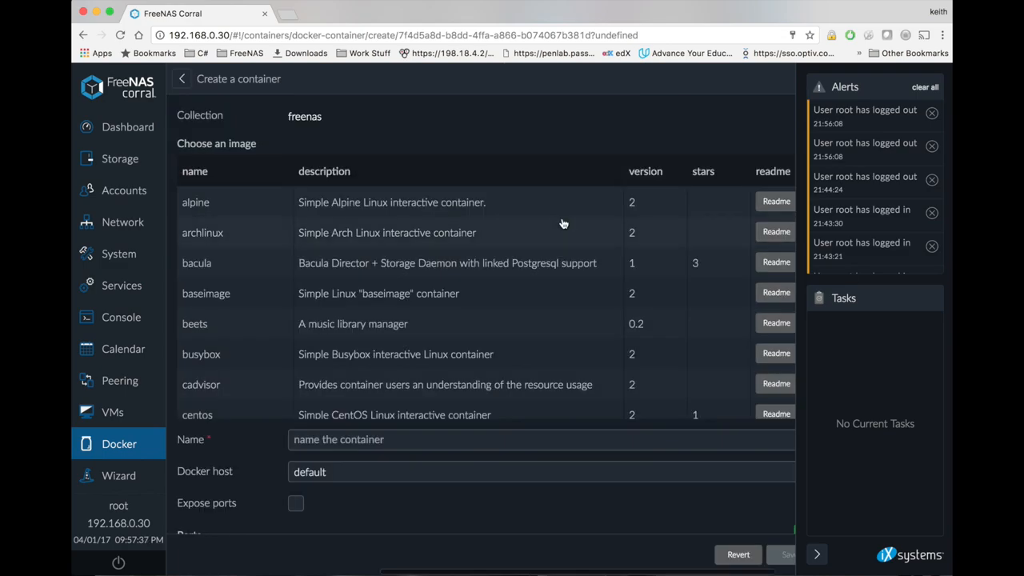
Select the official plex image for the new container.
scroll(down, 3)
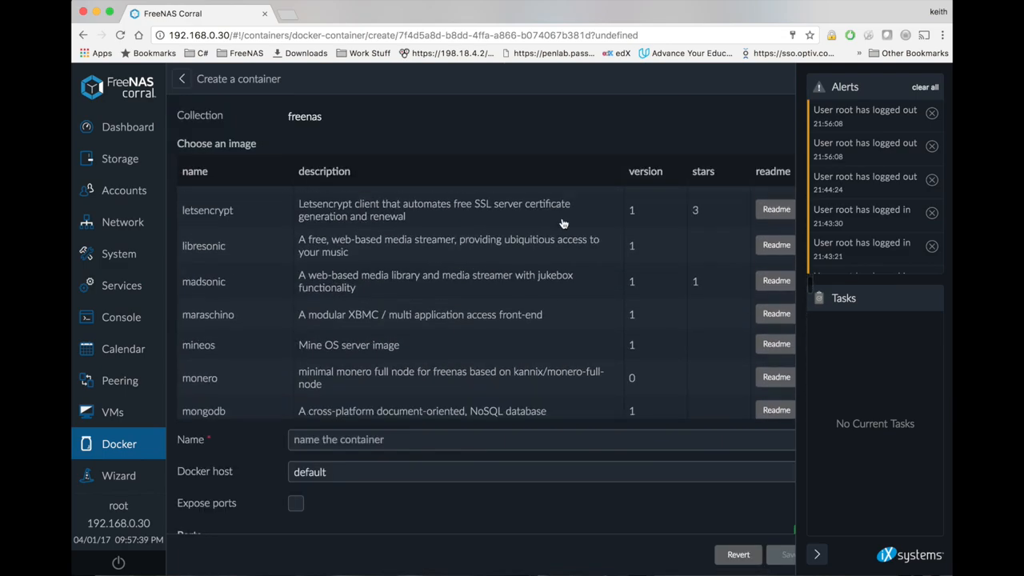
scroll(down, 3)
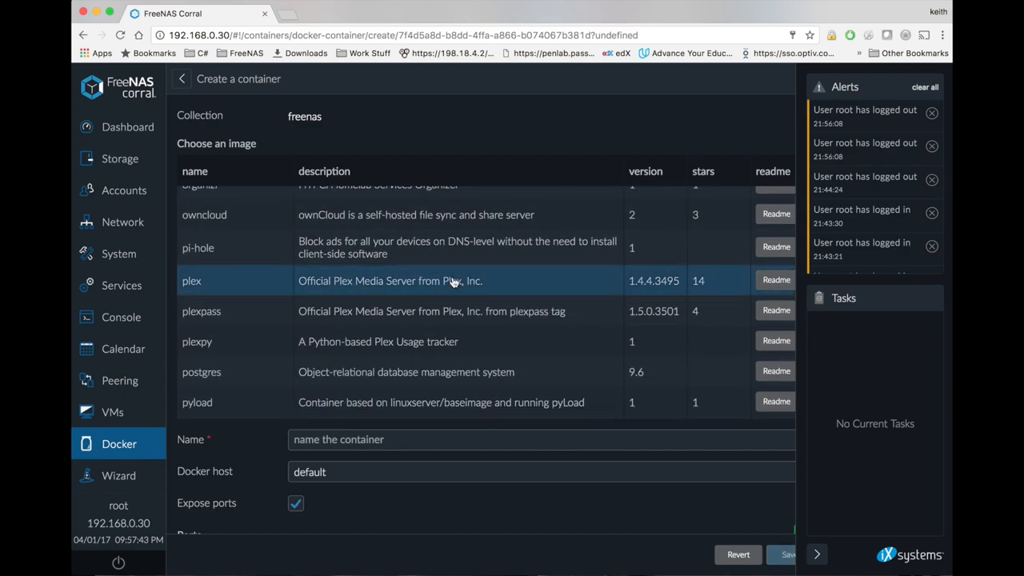
click(389, 281)
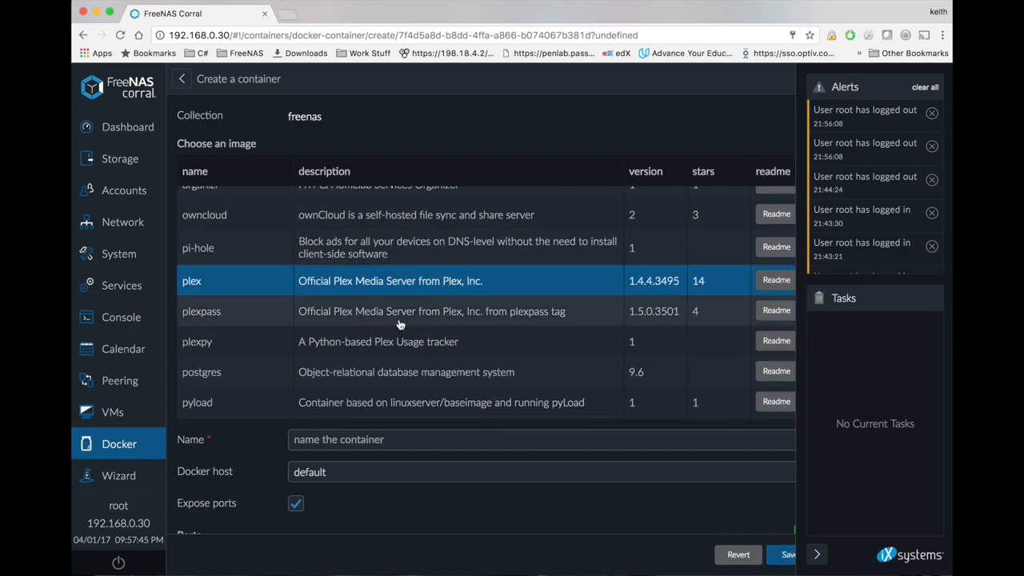
click(541, 439)
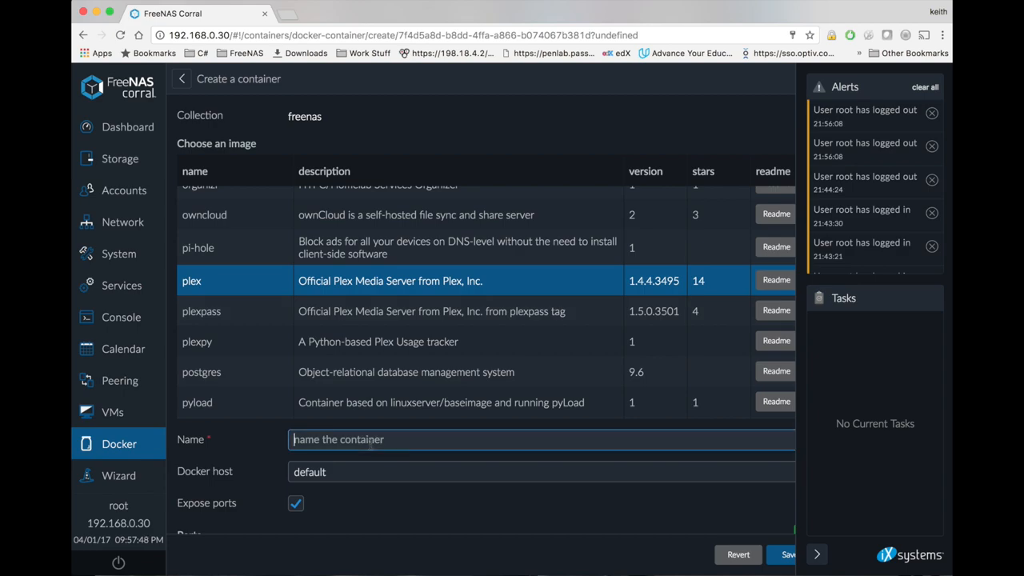
Name the container plex2 on docker_host_0 and review its preset Plex ports.
text(plex2)
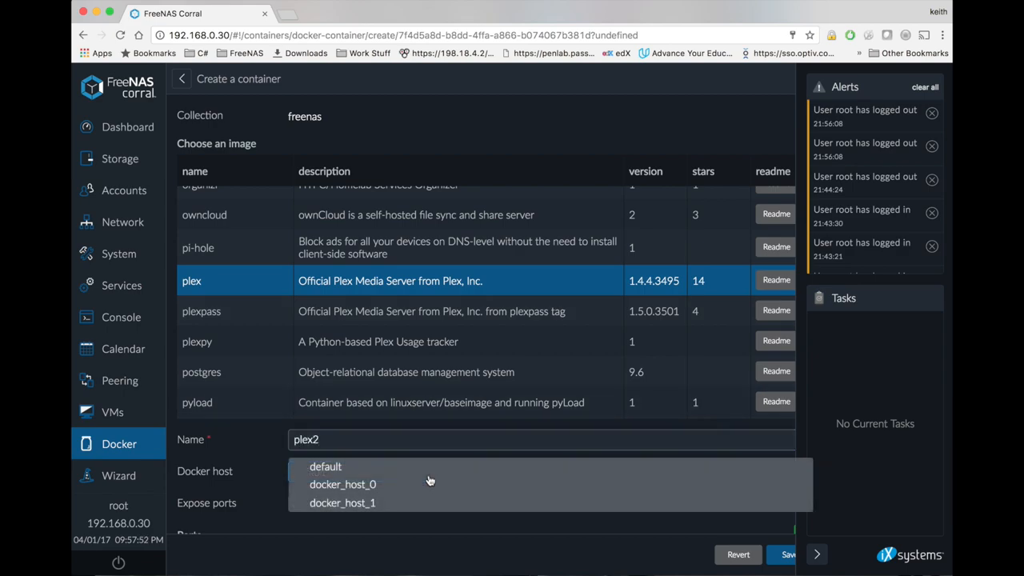
click(343, 484)
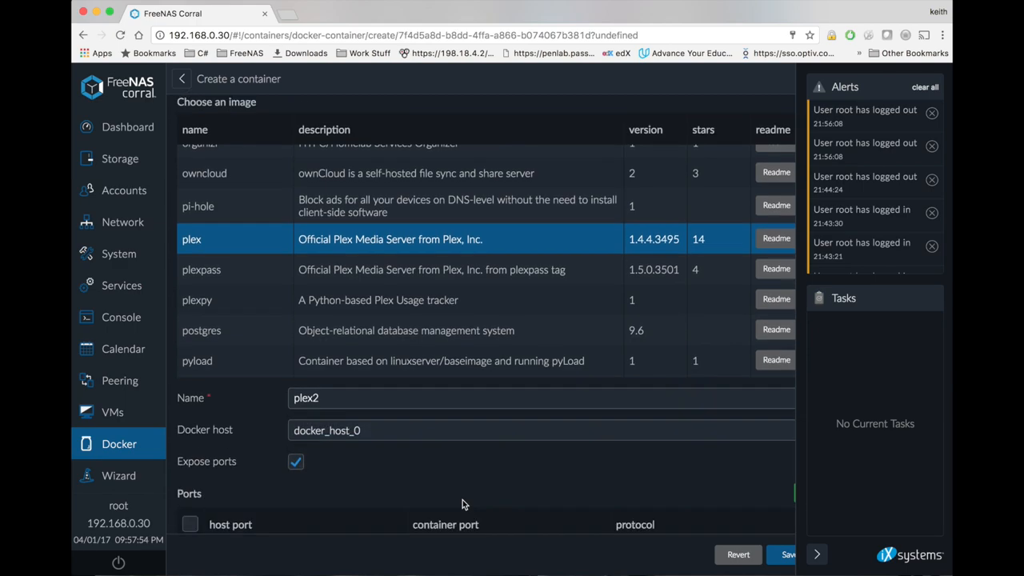
scroll(down, 3)
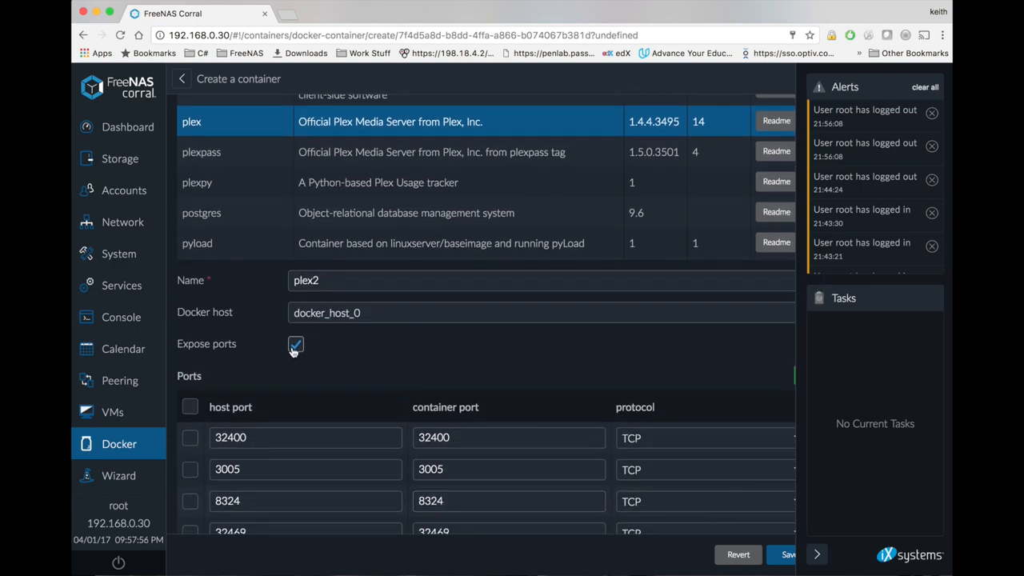
scroll(down, 3)
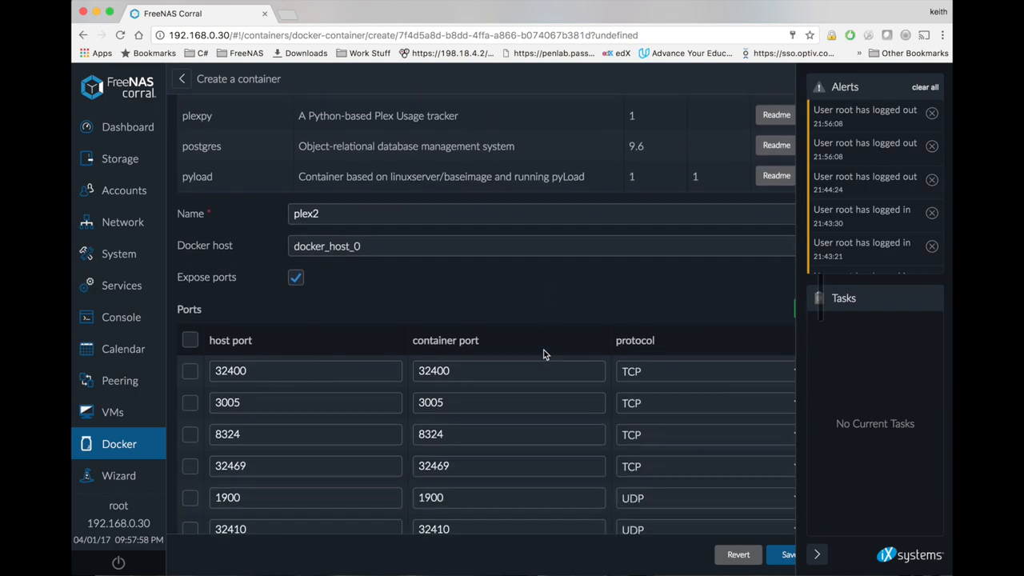
scroll(down, 3)
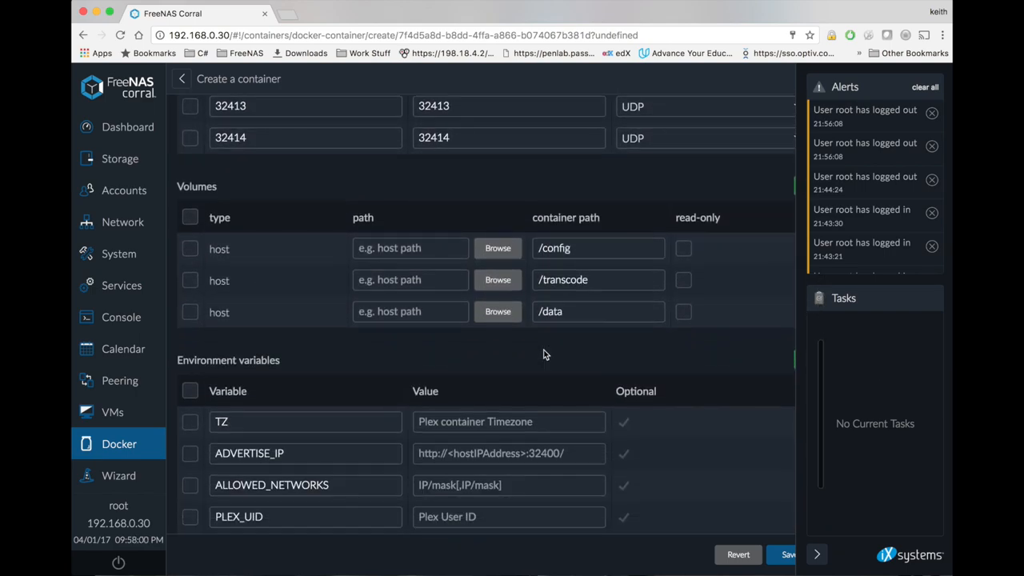
Point the /config volume to host path /mnt/ssd750/plex/config.
scroll(down, 3)
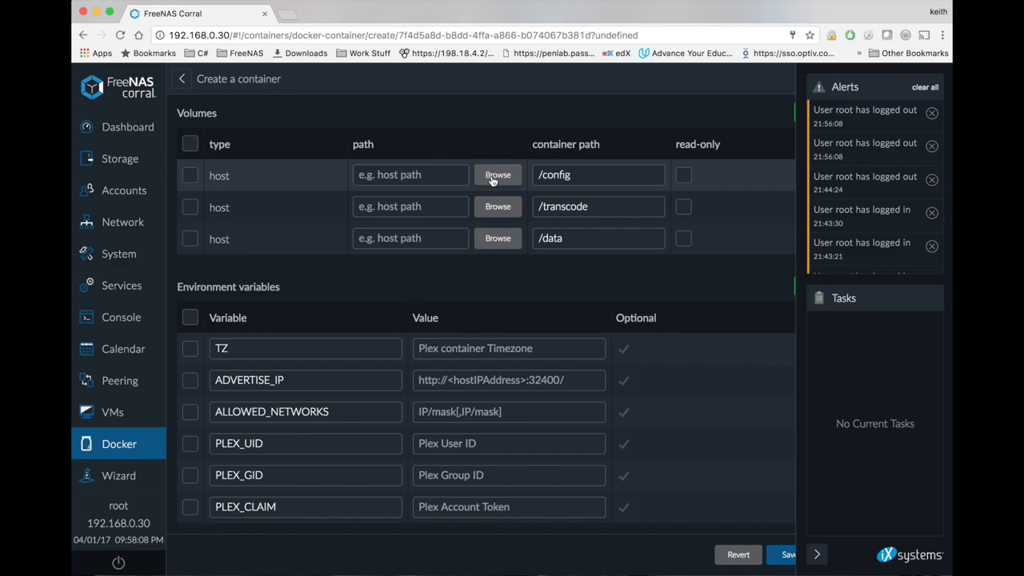
click(498, 175)
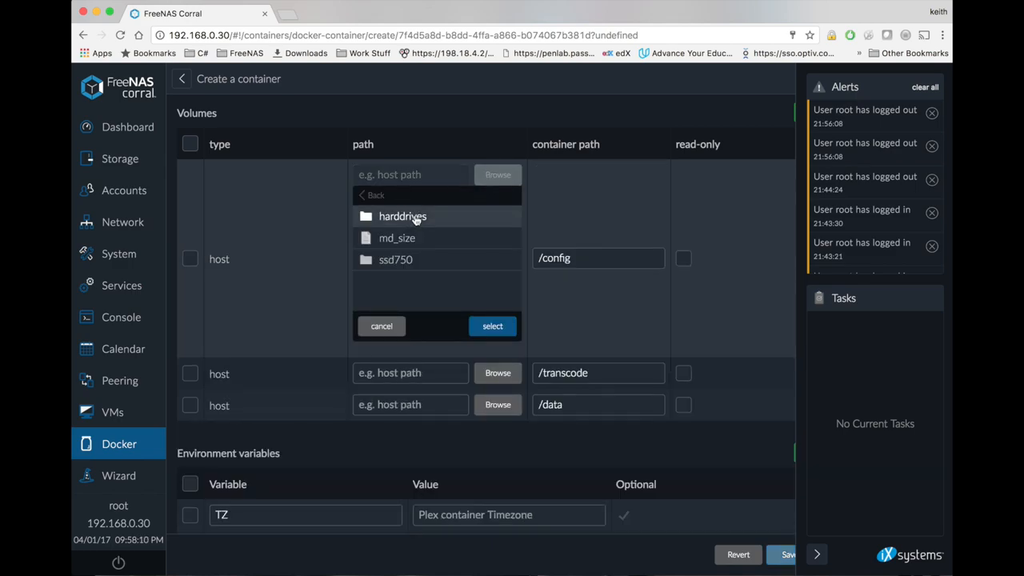
click(373, 196)
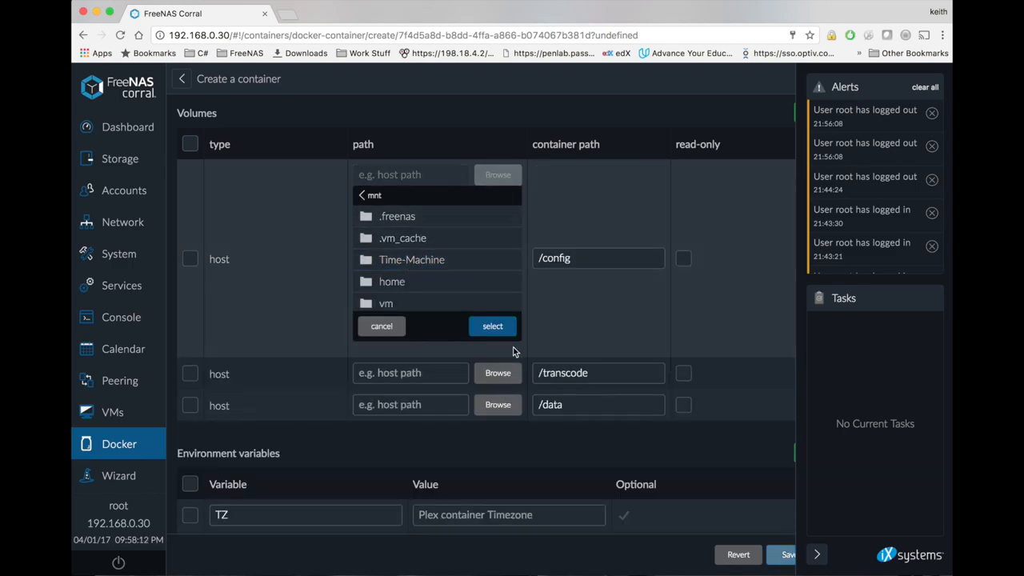
click(492, 326)
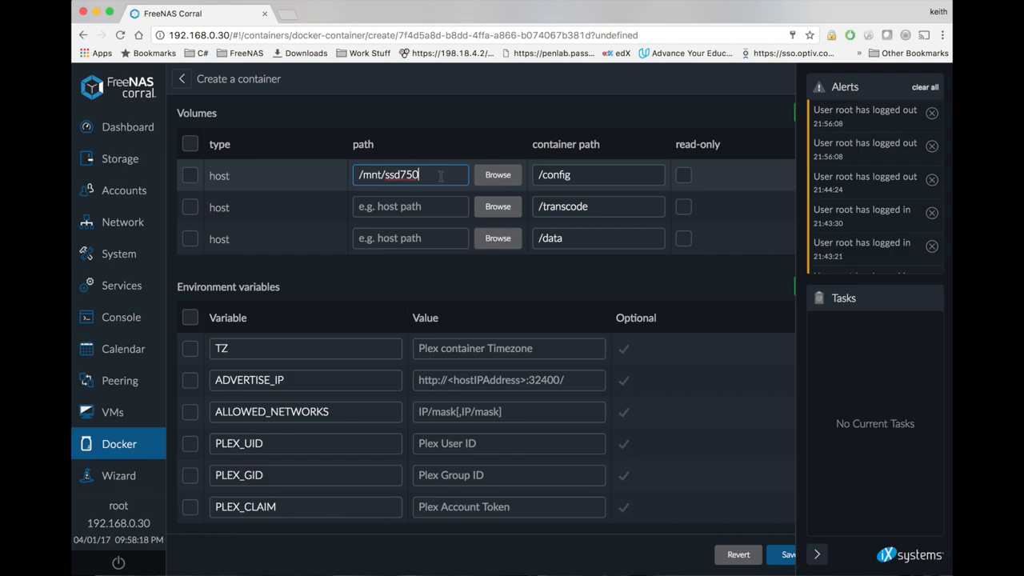
text(/plex/)
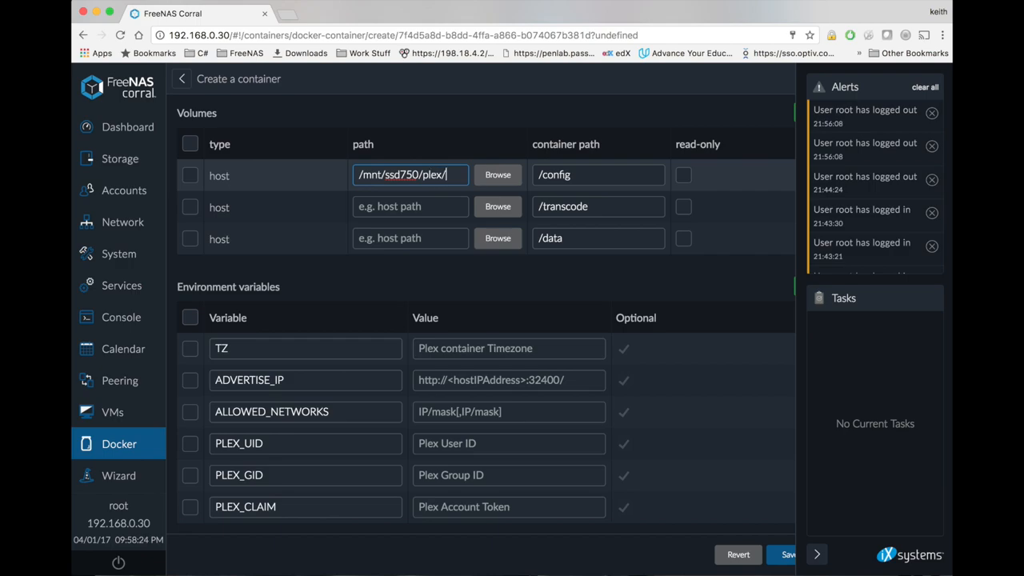
text(config)
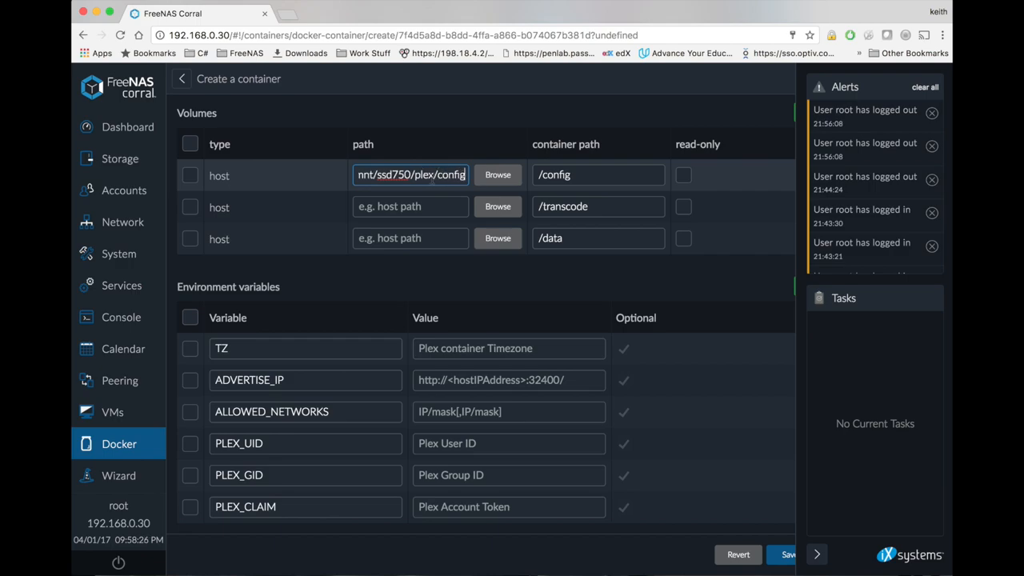
Point /transcode to /mnt/ssd750/plex/transcode and browse host folders for /data.
click(411, 206)
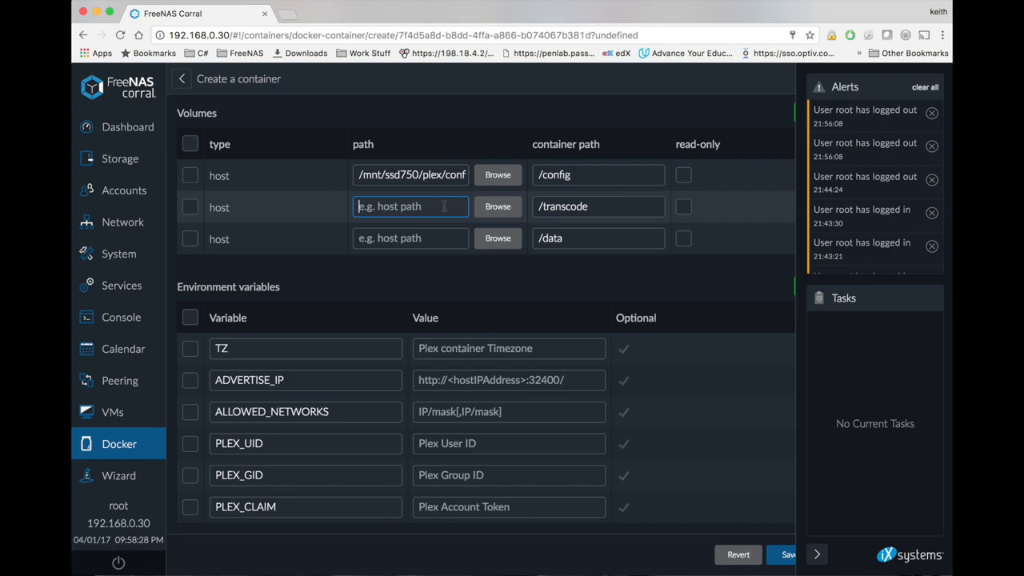
text(/mnt/ssd750/)
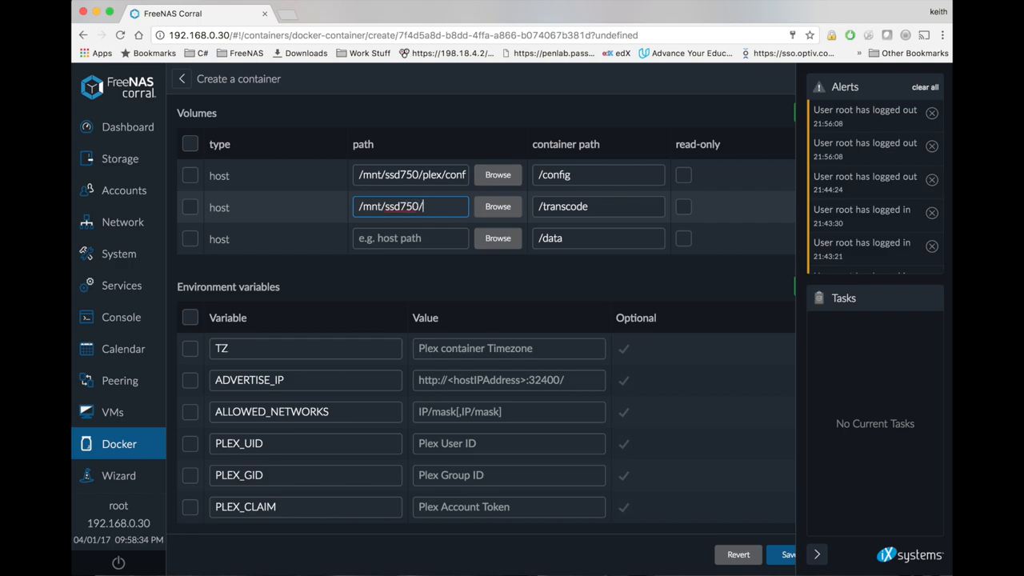
text(plex/transcode)
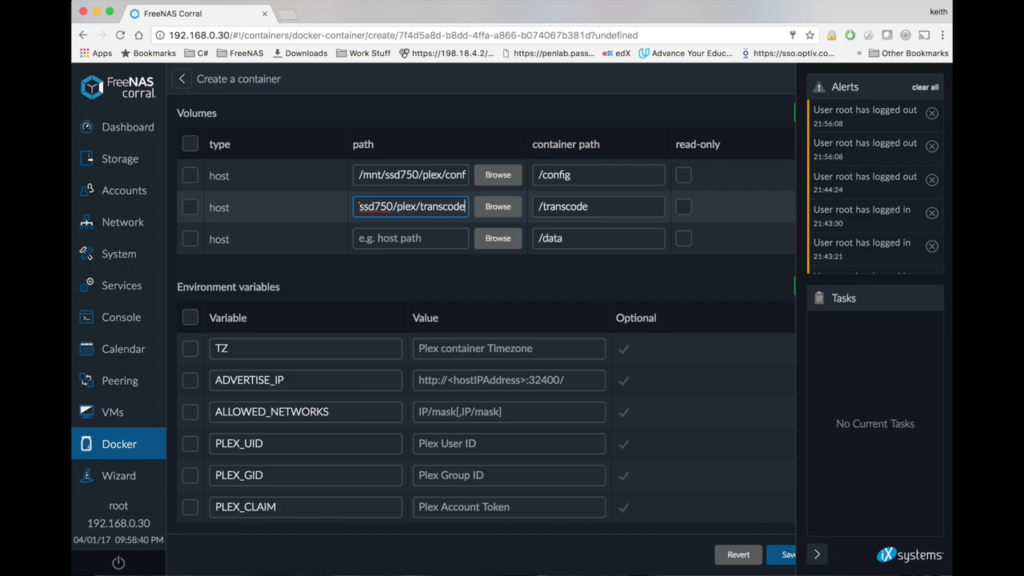
click(497, 238)
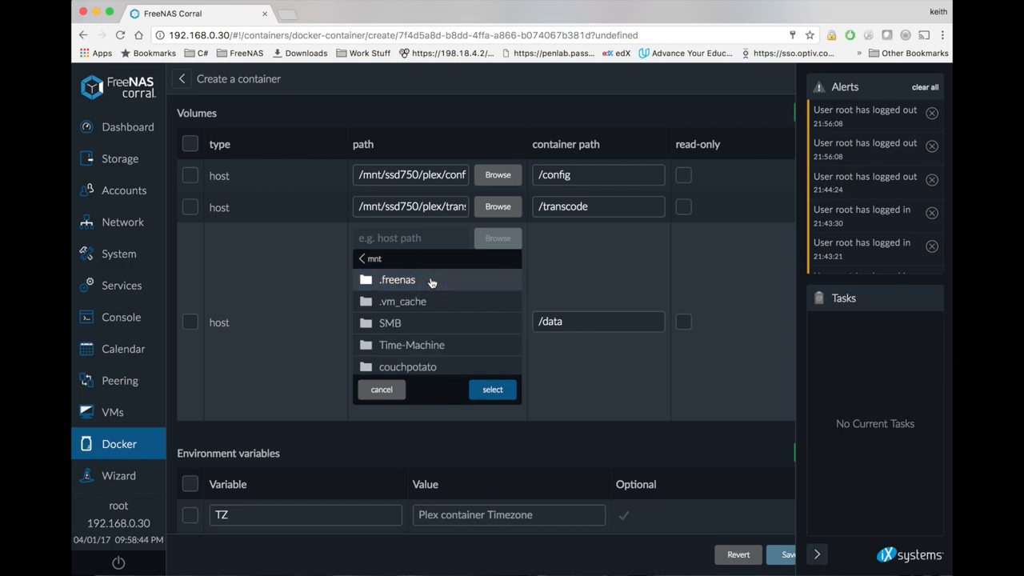
Map the /data volume to the harddrives media folder /mnt/harddrives/SMB.
click(398, 280)
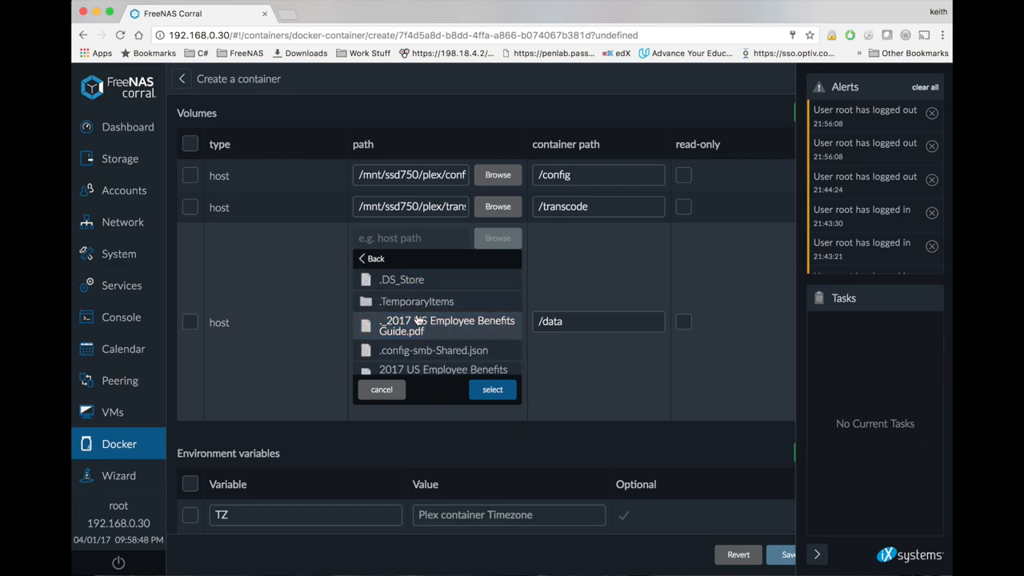
scroll(down, 3)
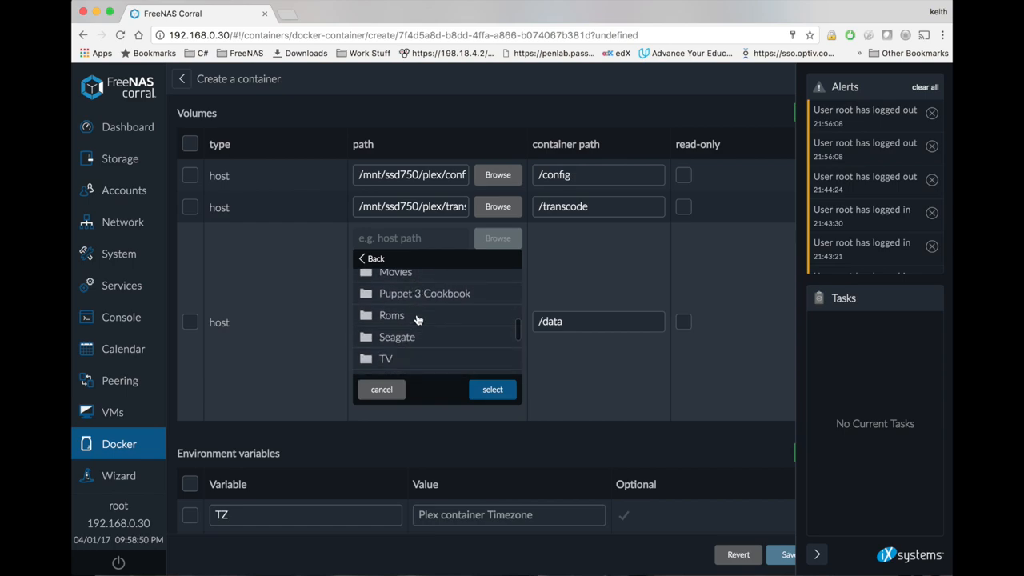
scroll(down, 3)
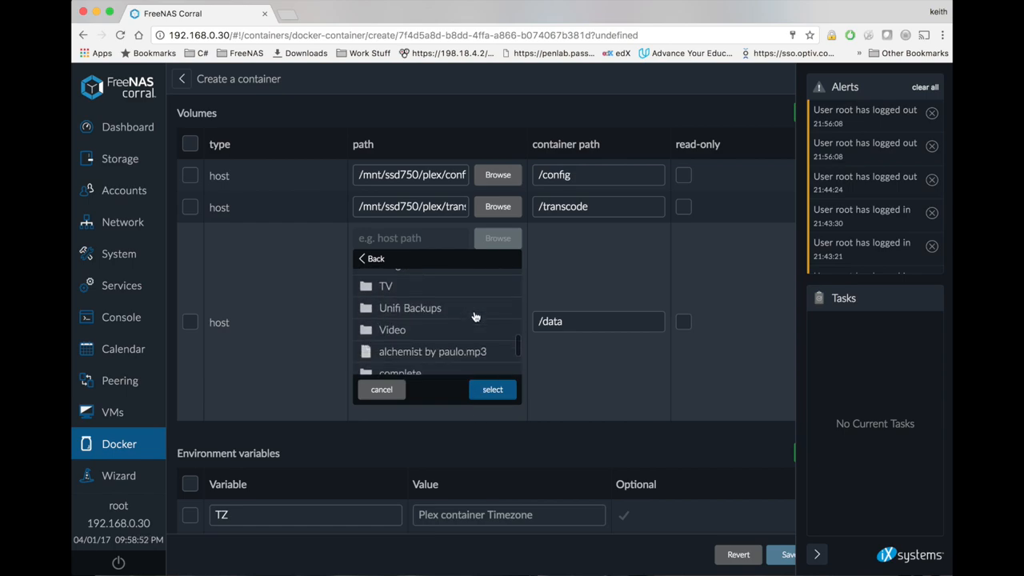
click(492, 390)
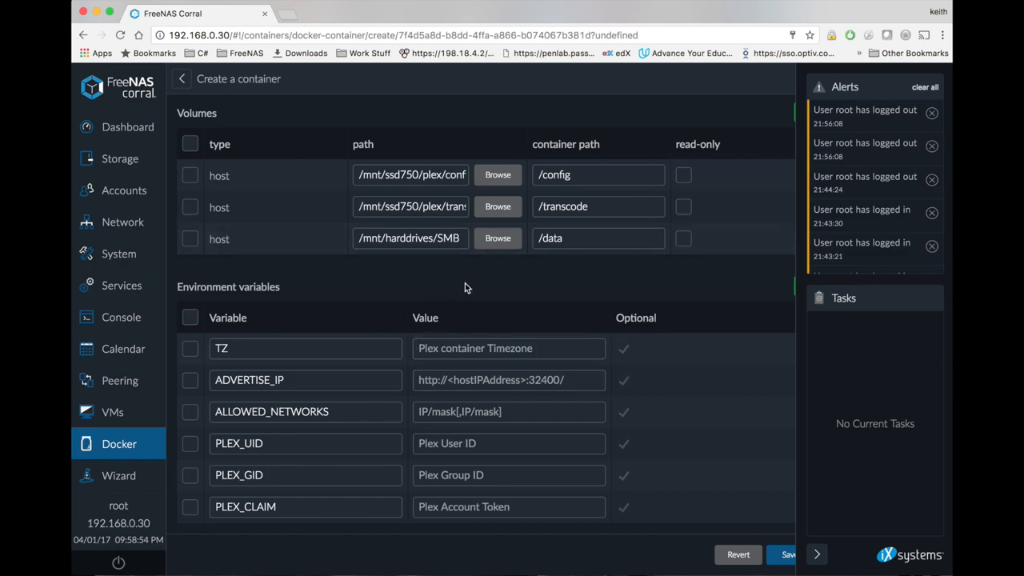
scroll(down, 3)
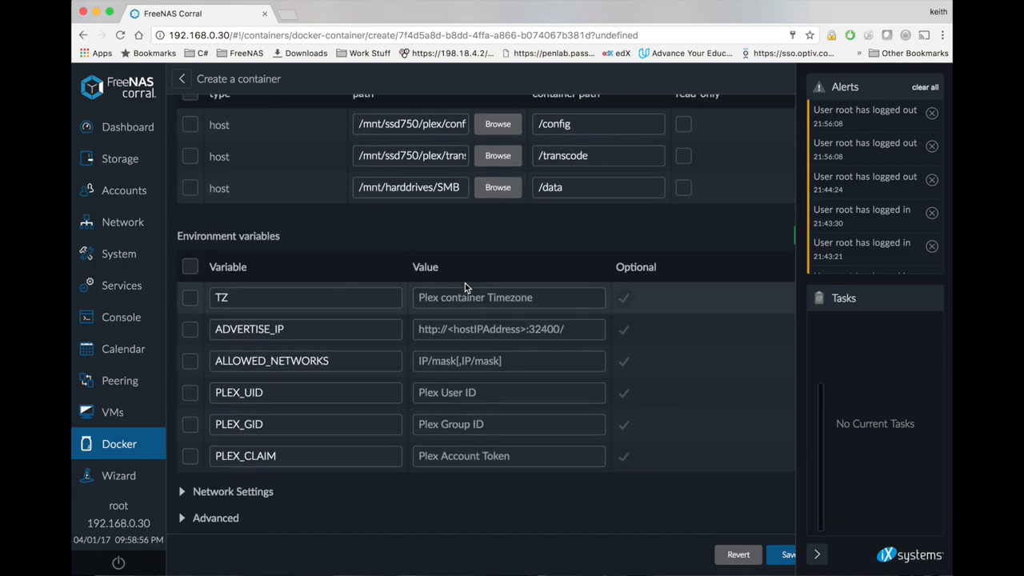
Set TZ to America/Denver and expand the network settings.
click(509, 297)
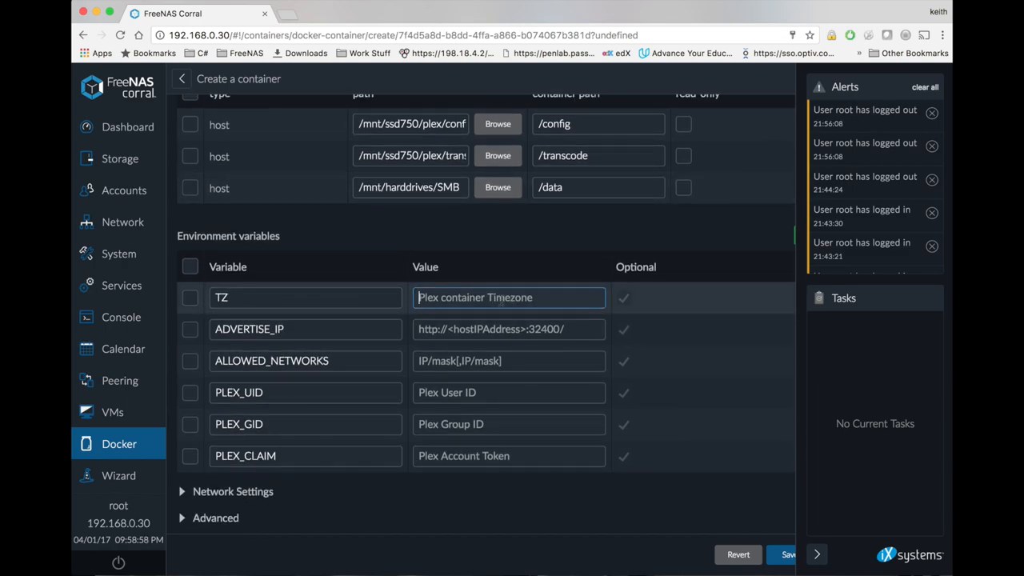
text(A)
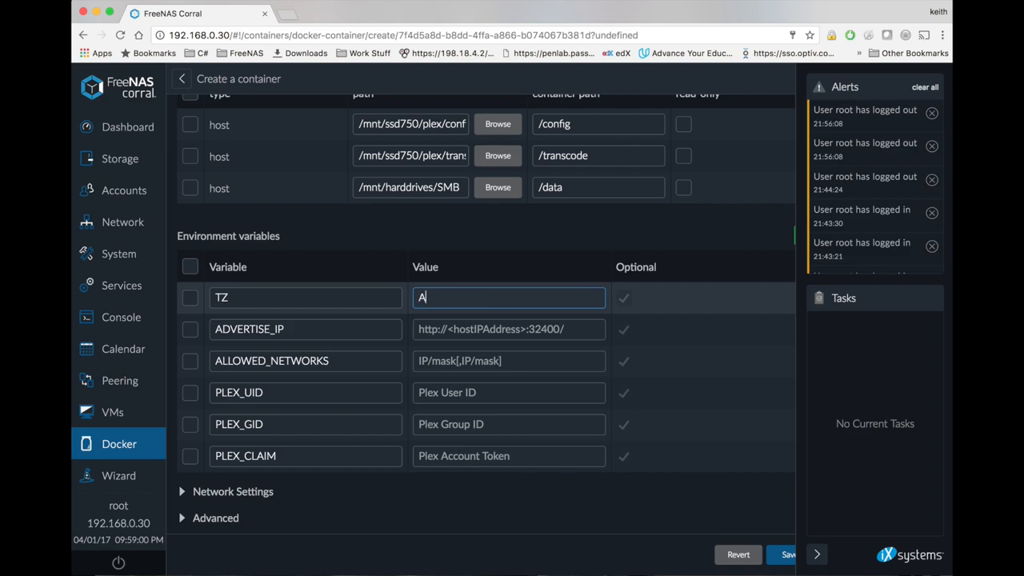
text(merica/D)
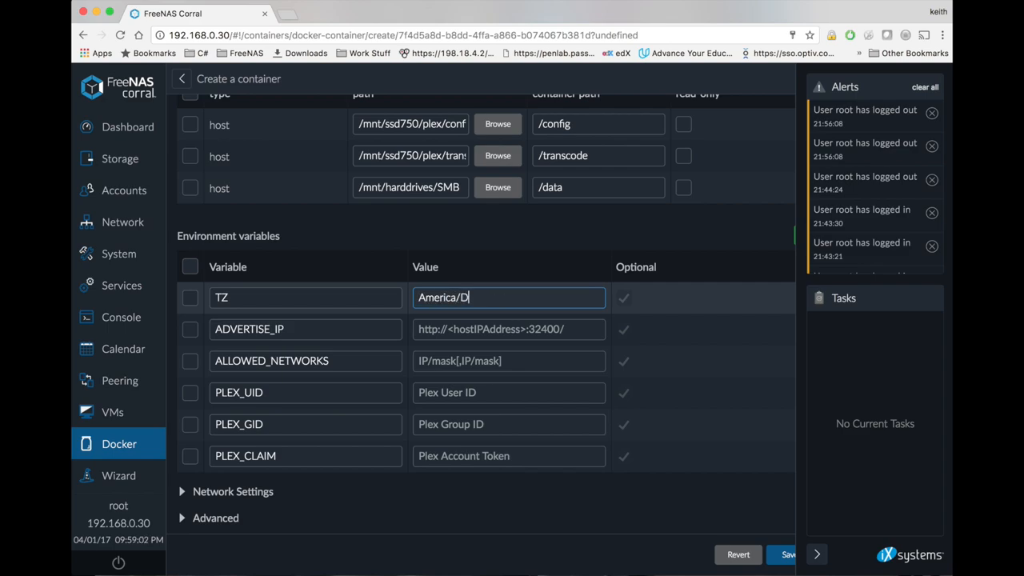
text(enver)
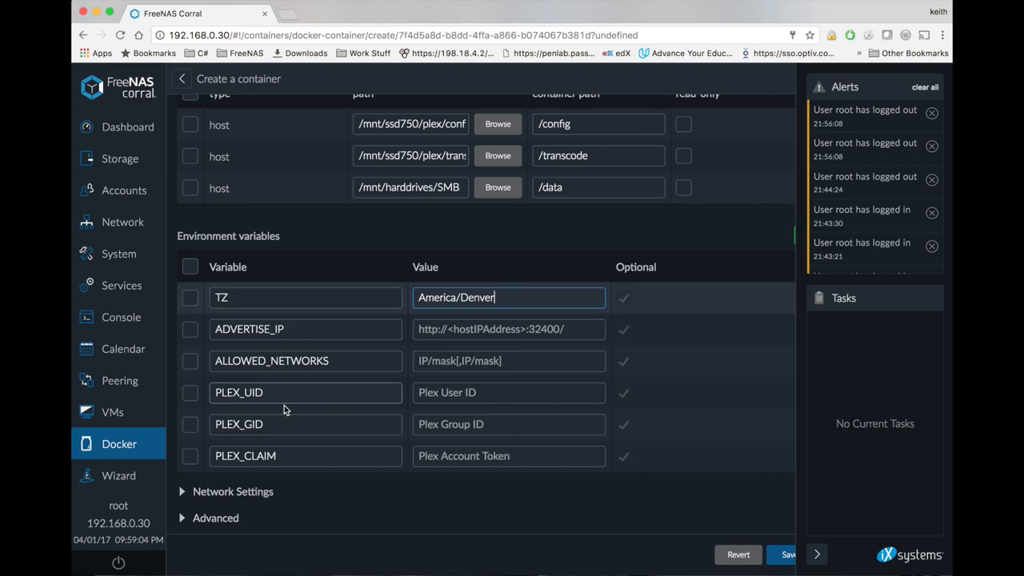
click(232, 492)
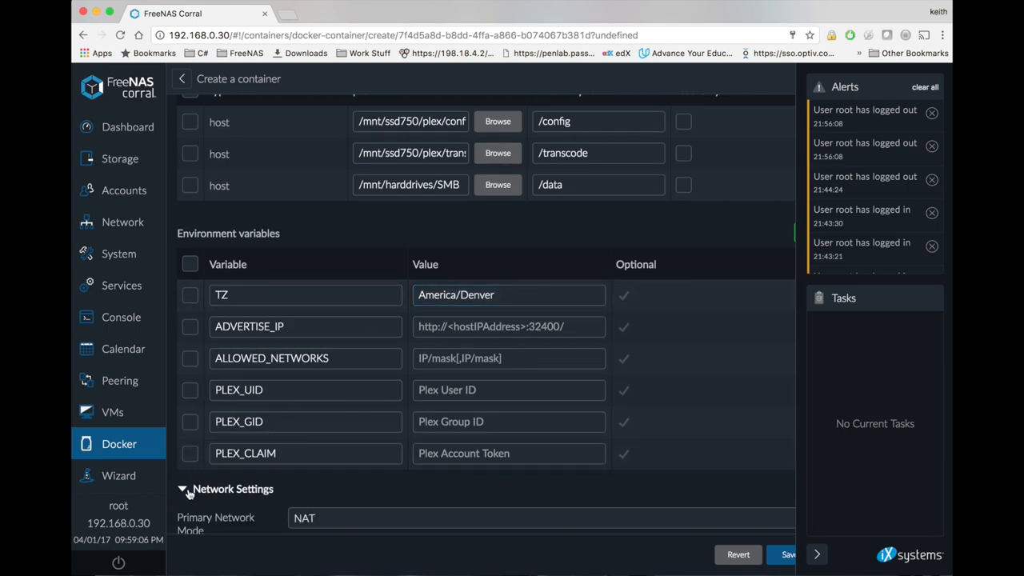
Use Bridged network mode with a generated MAC address, and start typing IP 192.168.0.51.
scroll(down, 3)
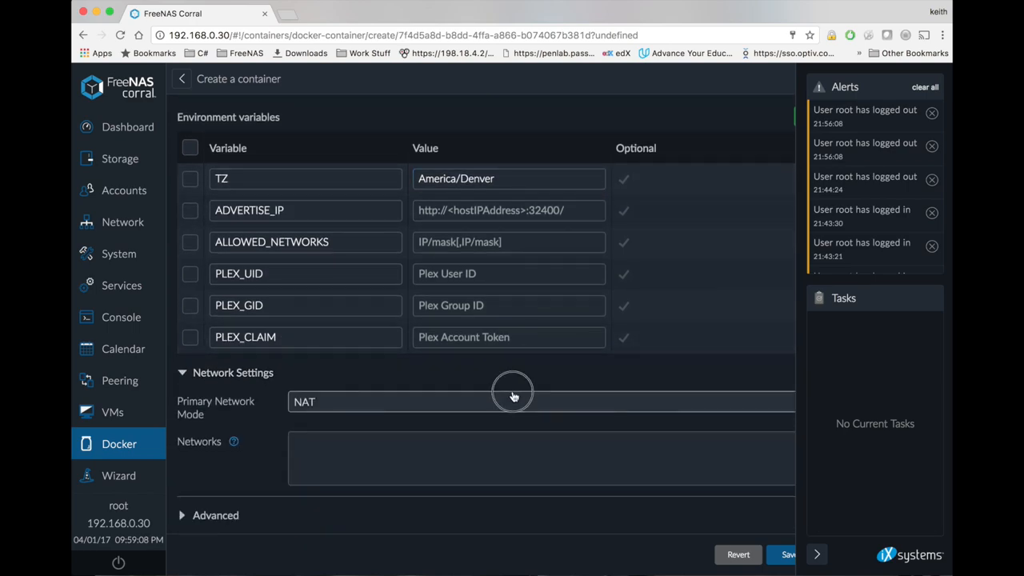
click(512, 402)
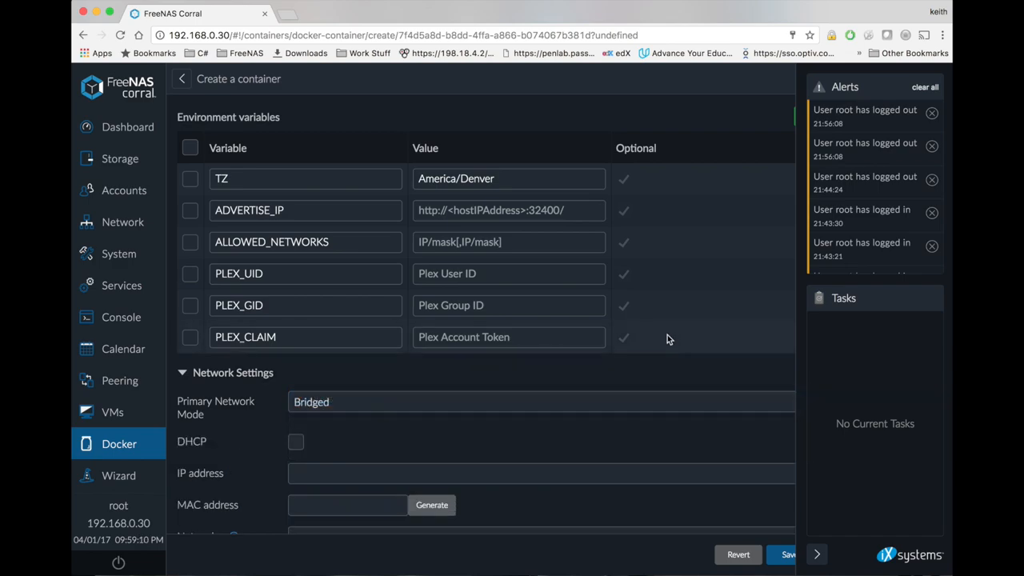
scroll(down, 3)
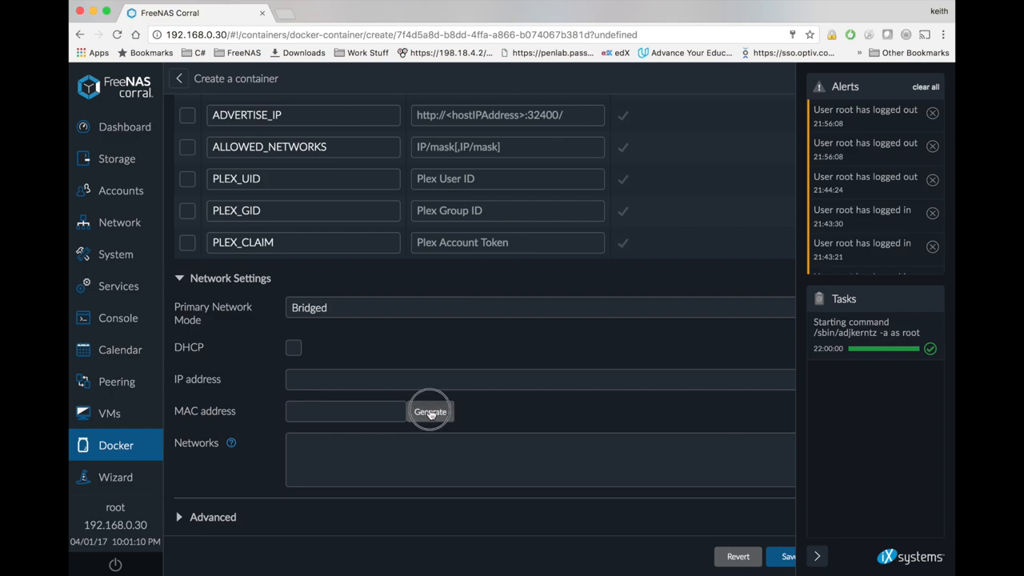
click(429, 411)
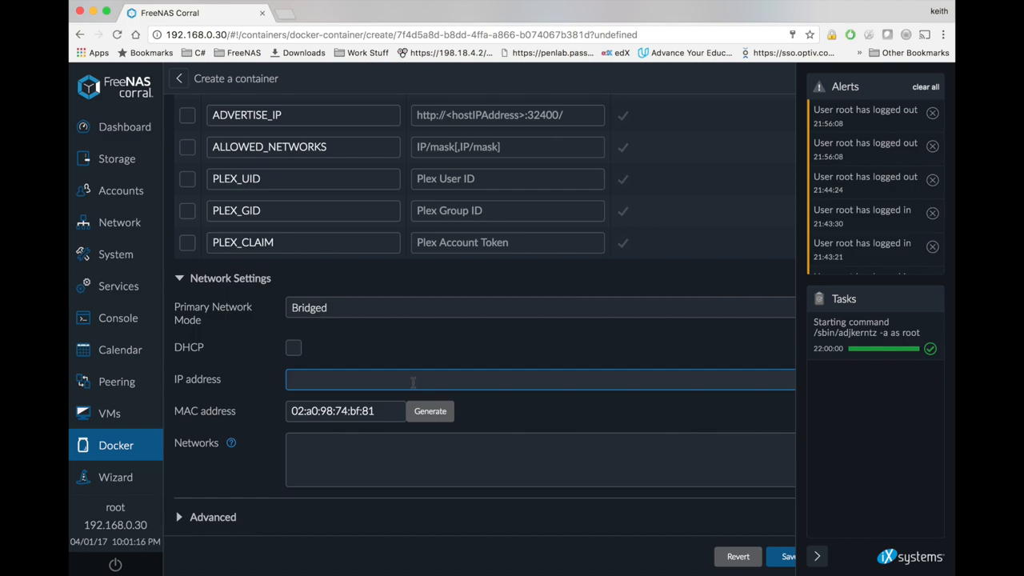
text(192.168.0.51)
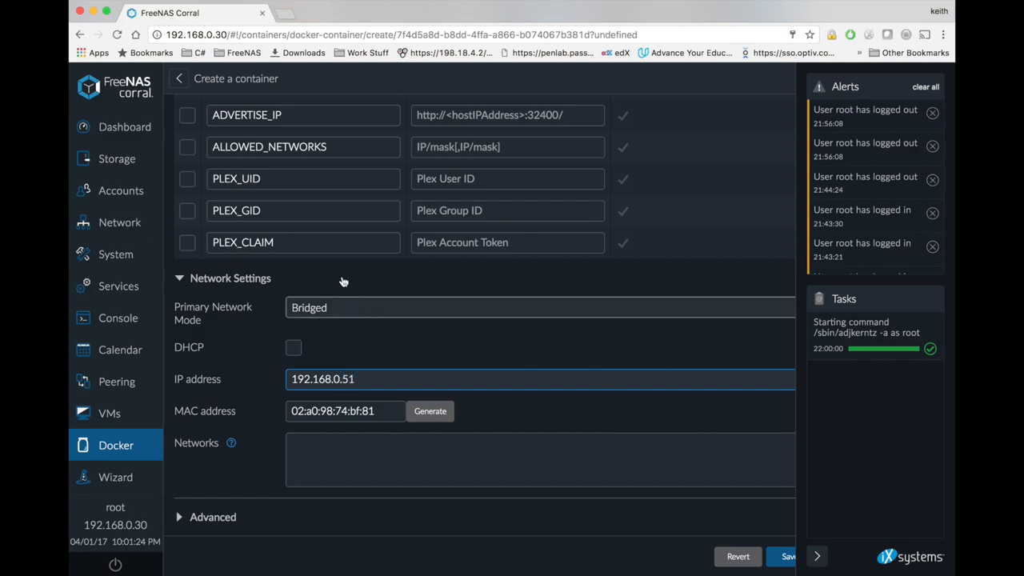
Set PLEX_UID and PLEX_GID to 0 and save the plex2 container.
click(303, 179)
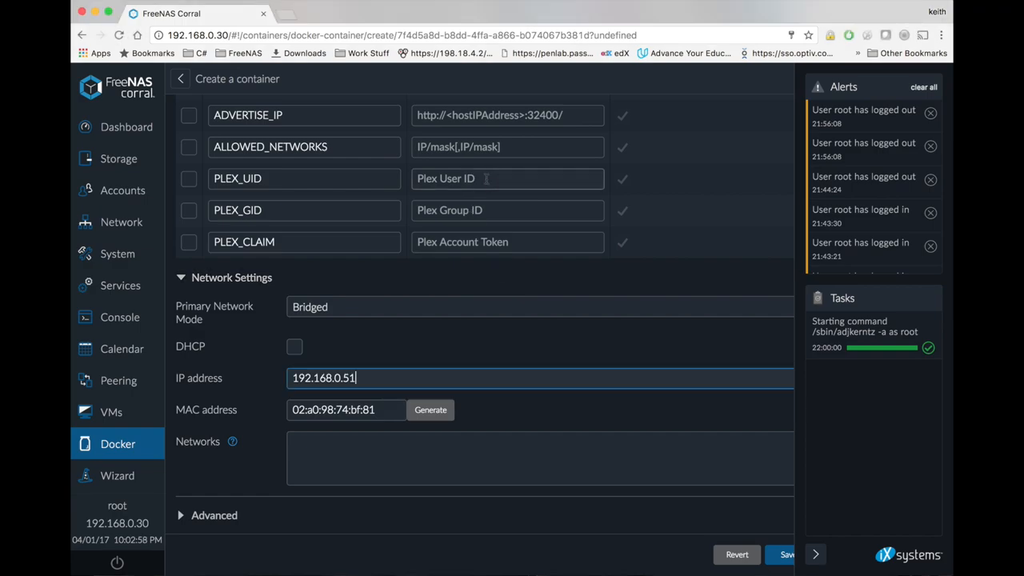
text(0)
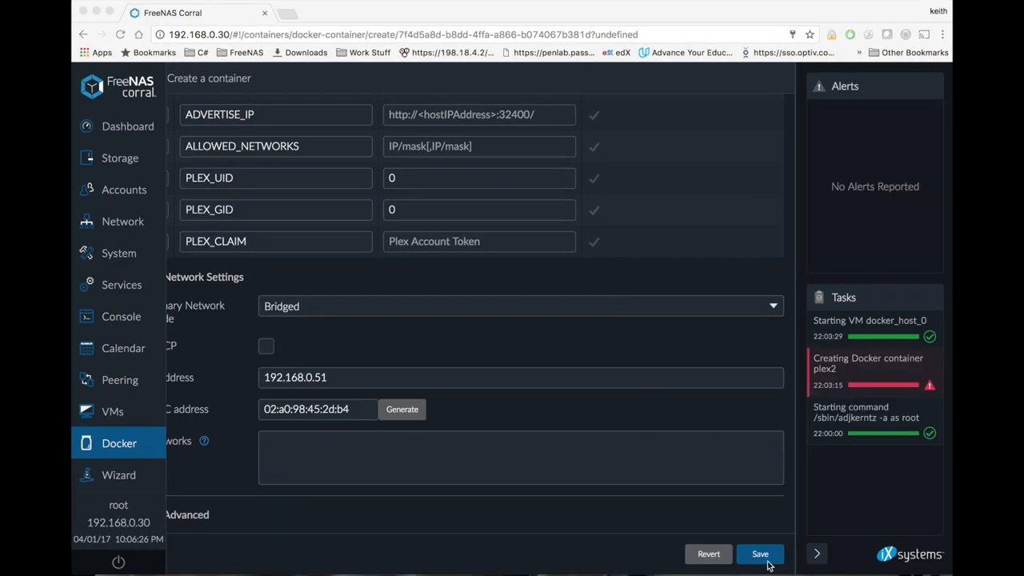
click(760, 554)
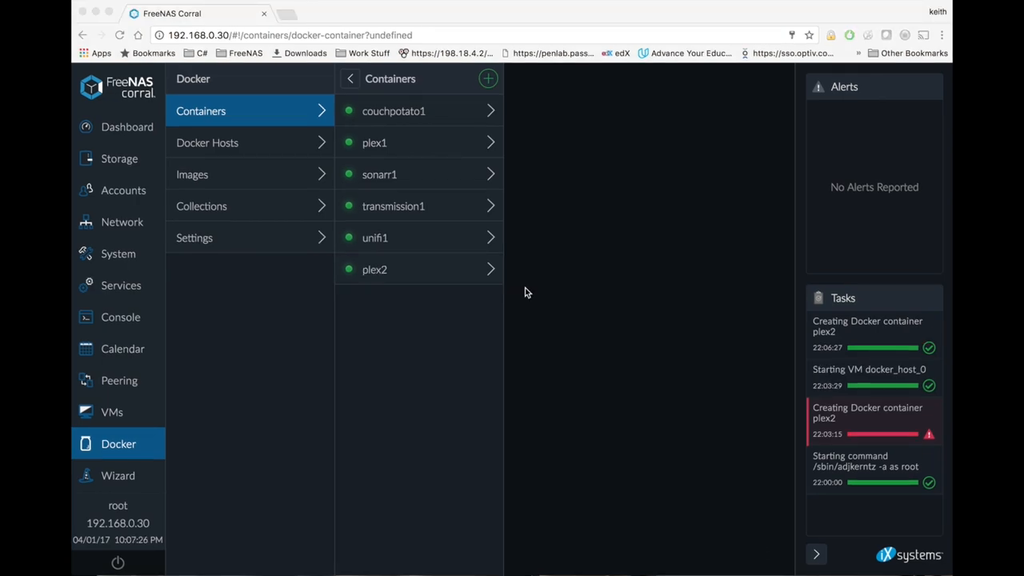
mouse_move(450, 276)
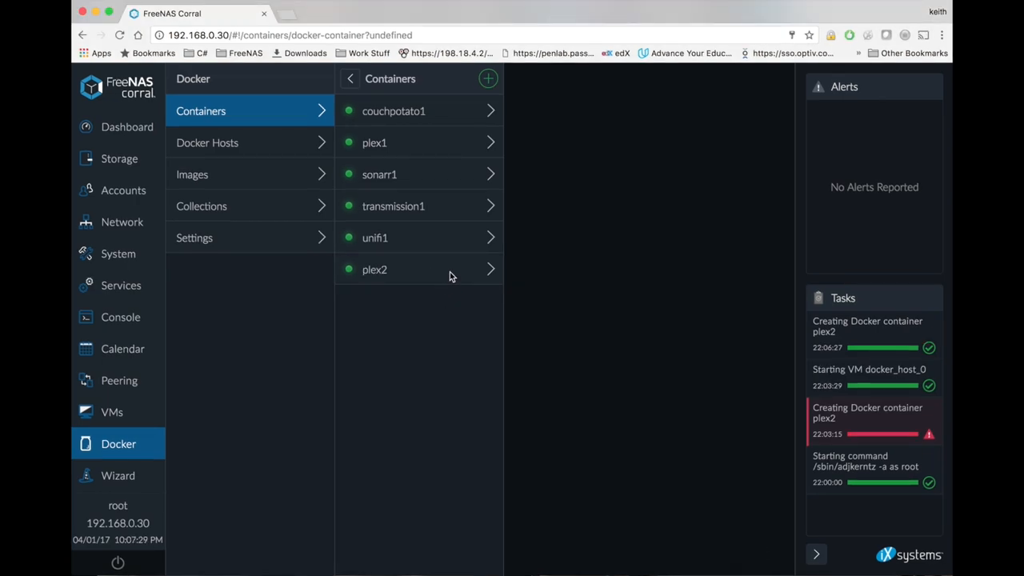
Open plex2's details and launch its Plex Web UI at 192.168.0.51:32400.
click(374, 270)
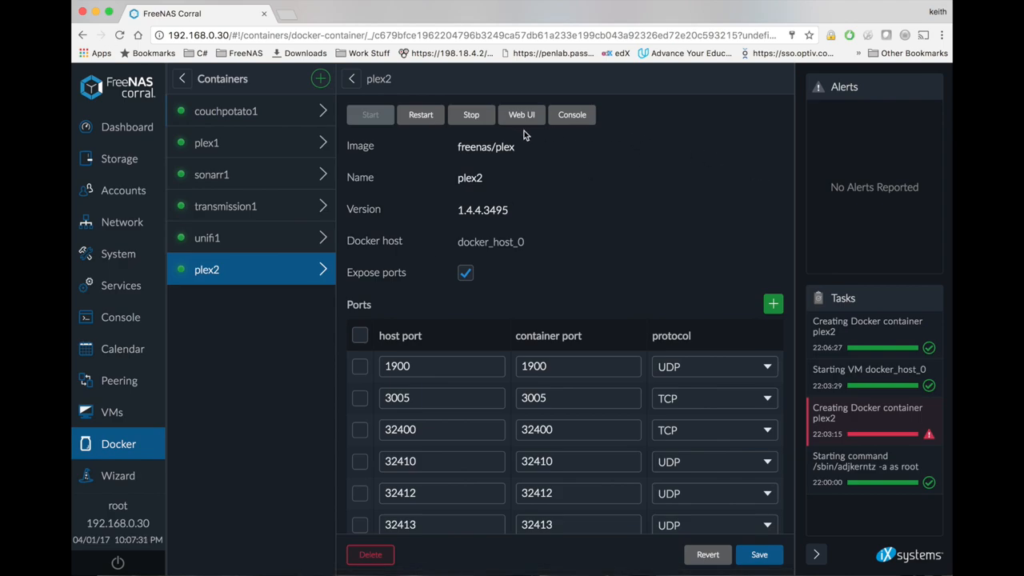
click(521, 115)
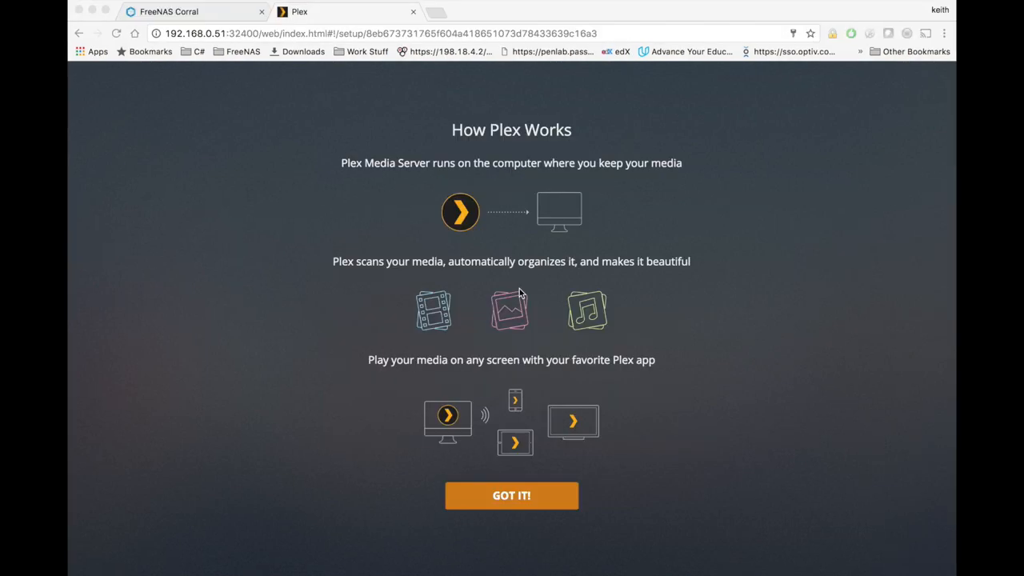
mouse_move(428, 411)
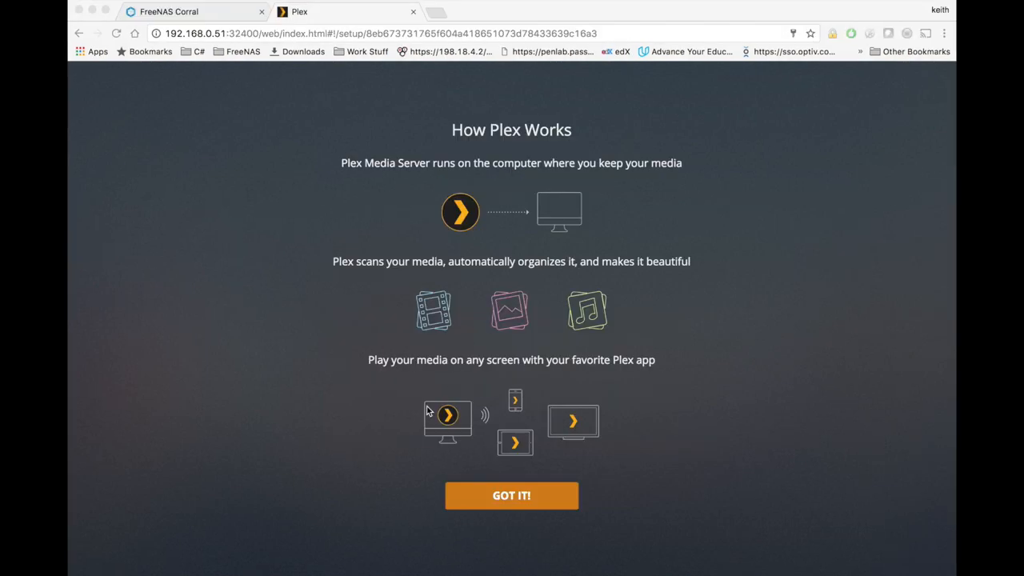
Dismiss the Plex intro and Plex Pass offer, then name the server plex-corral-tutorial.
click(511, 495)
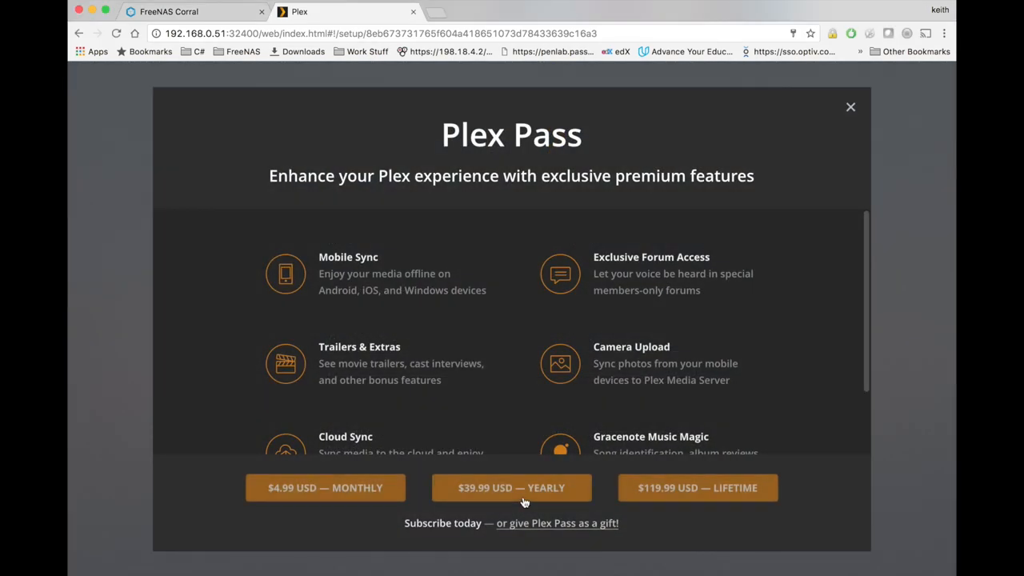
mouse_move(851, 108)
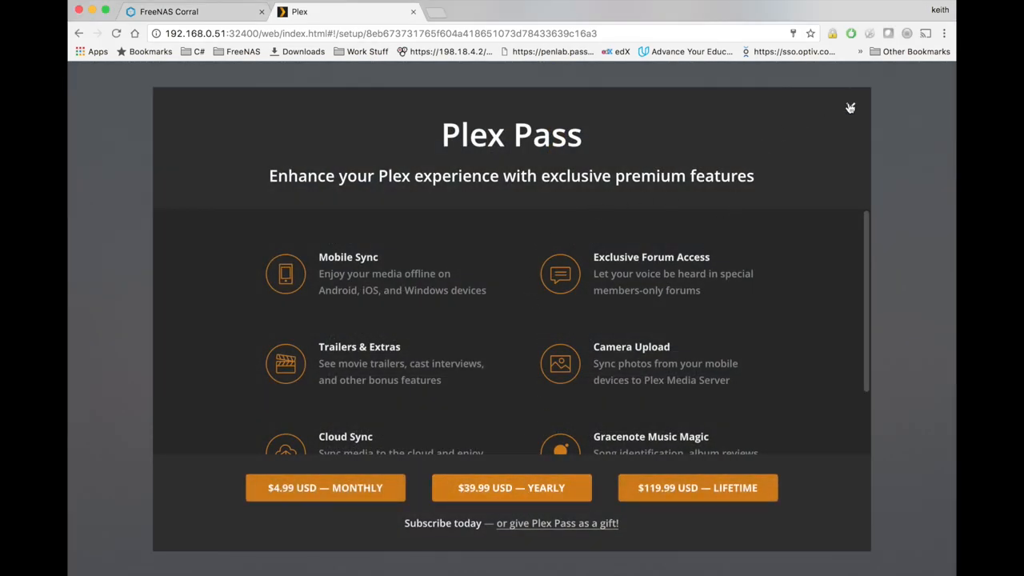
click(850, 108)
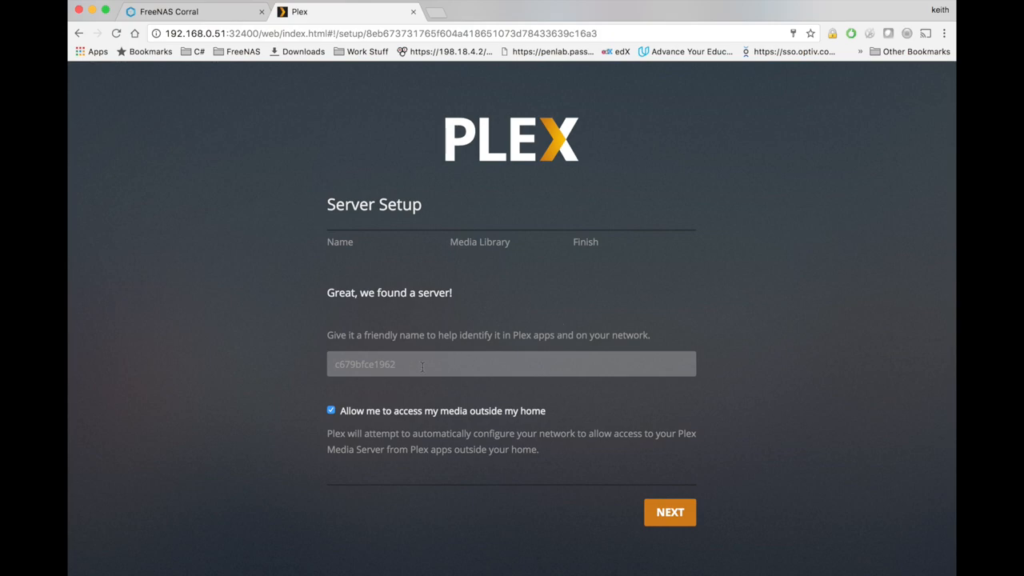
click(511, 364)
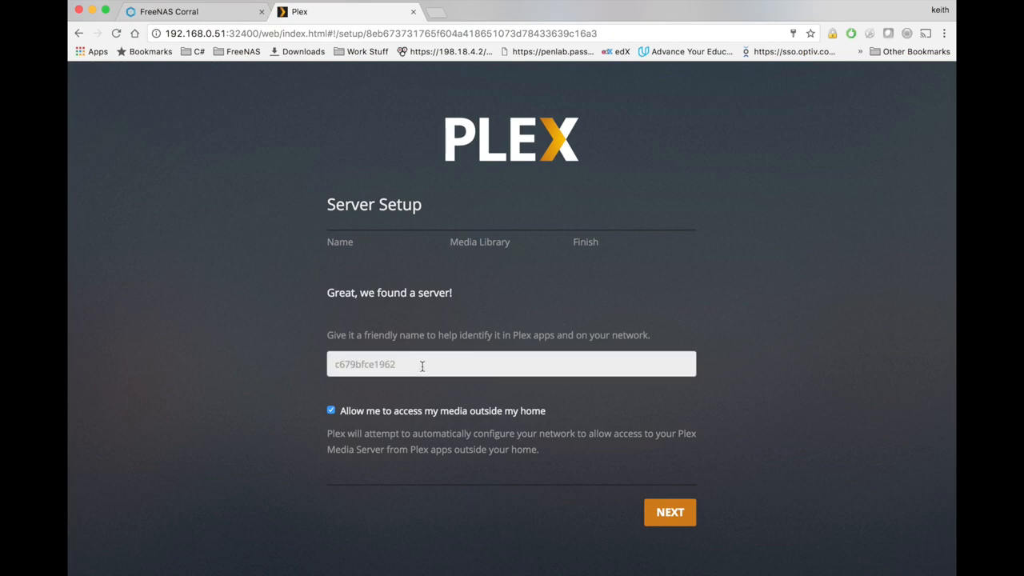
text(plex-)
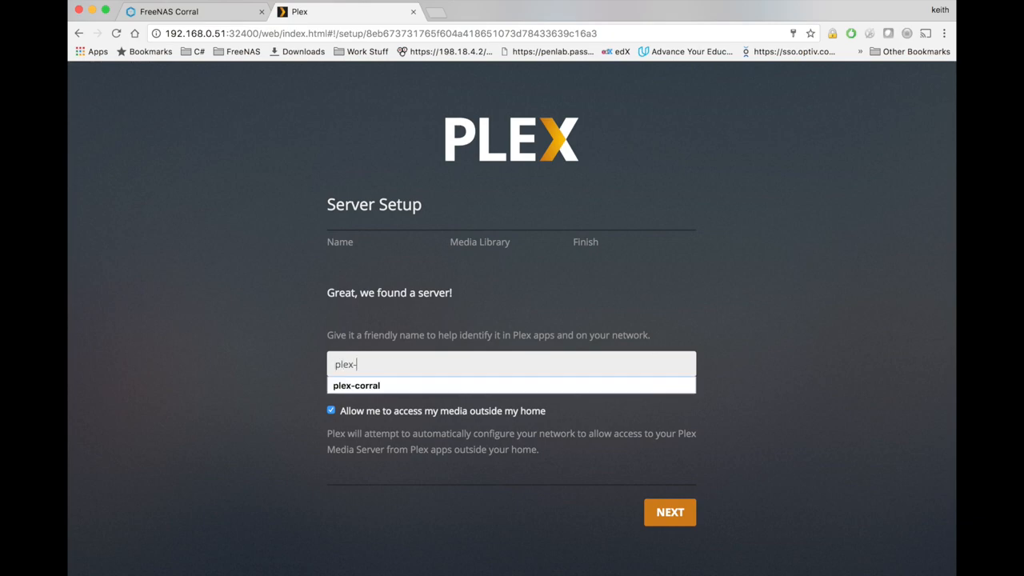
text(corral-tutorial)
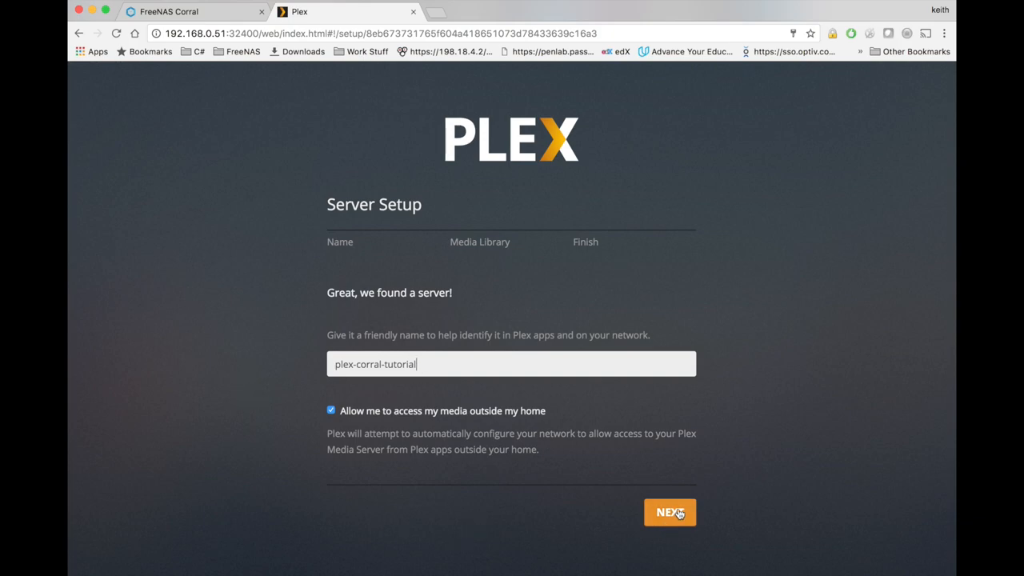
click(670, 512)
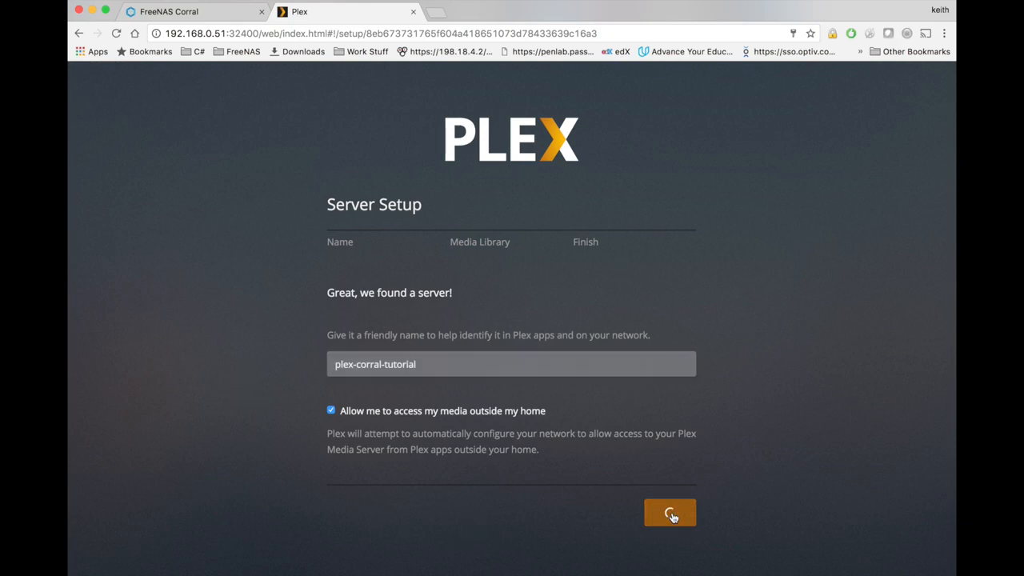
click(669, 513)
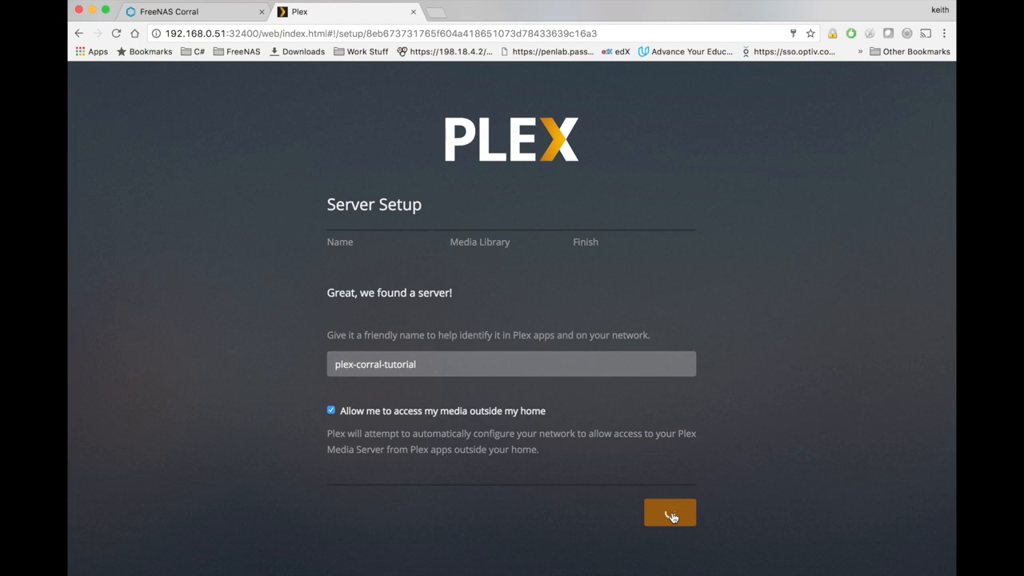
click(670, 513)
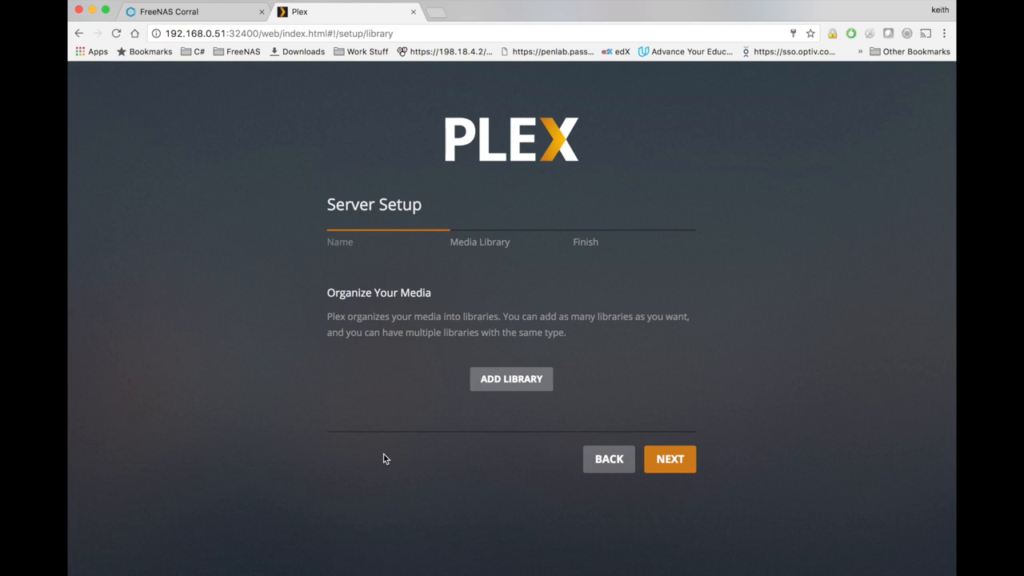
Create a Movies-type library and add /data/Movies as its folder.
click(512, 378)
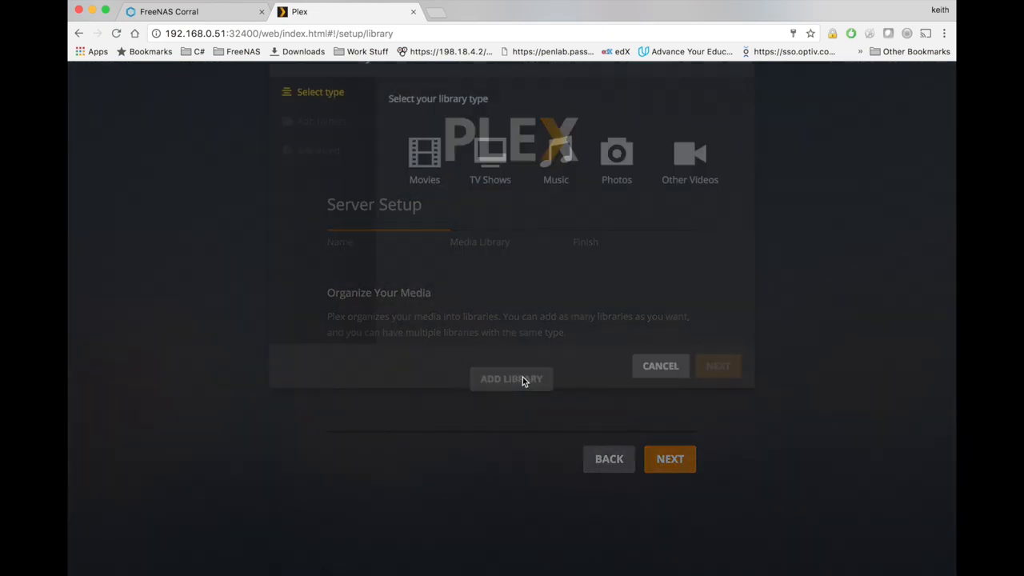
click(512, 378)
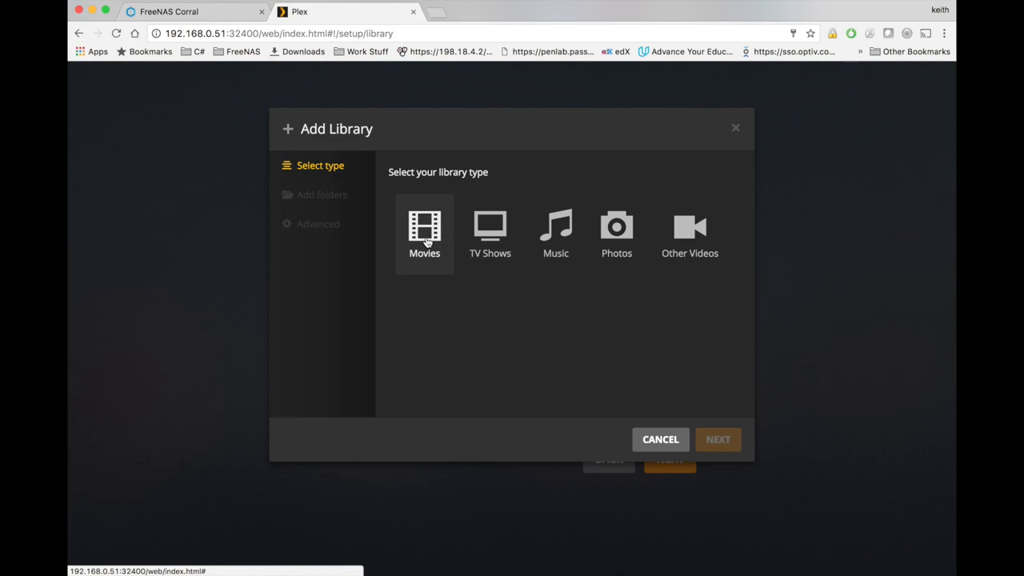
click(424, 232)
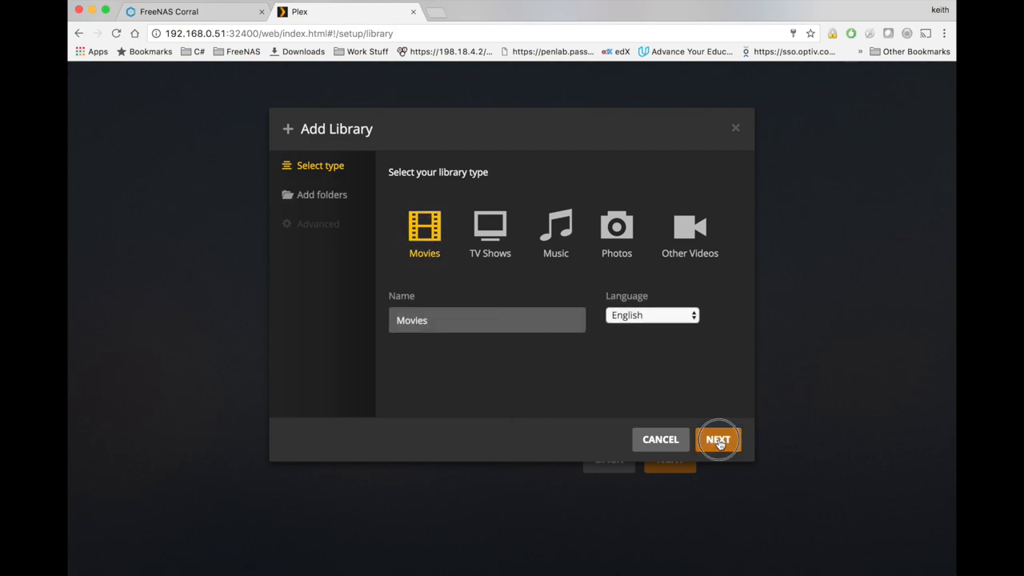
click(718, 440)
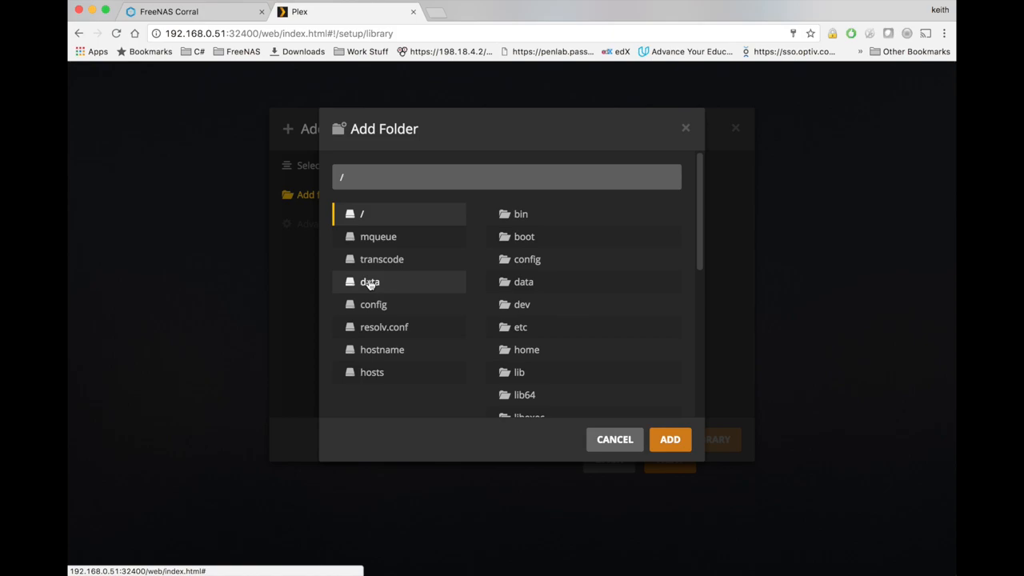
click(370, 282)
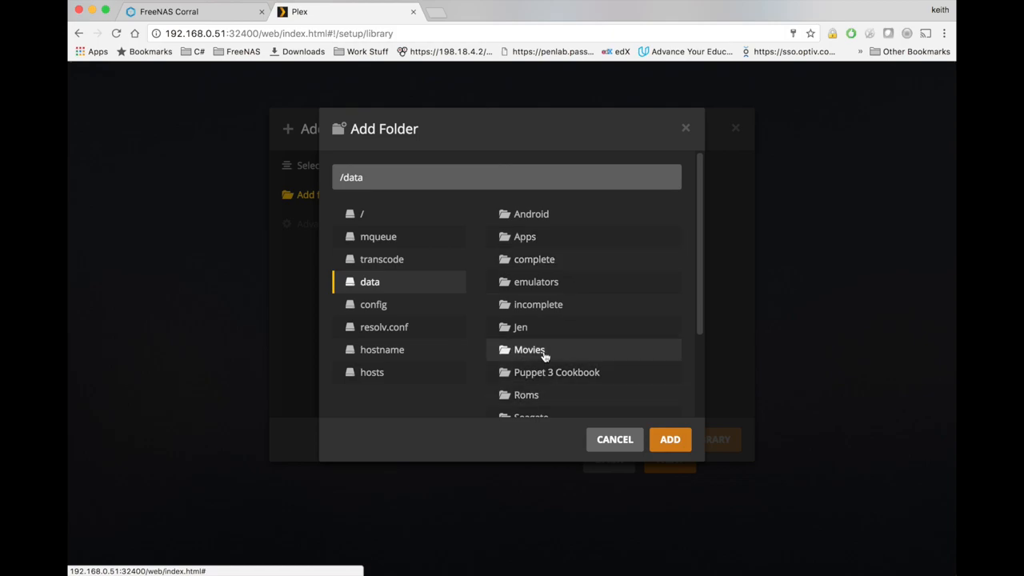
double_click(529, 349)
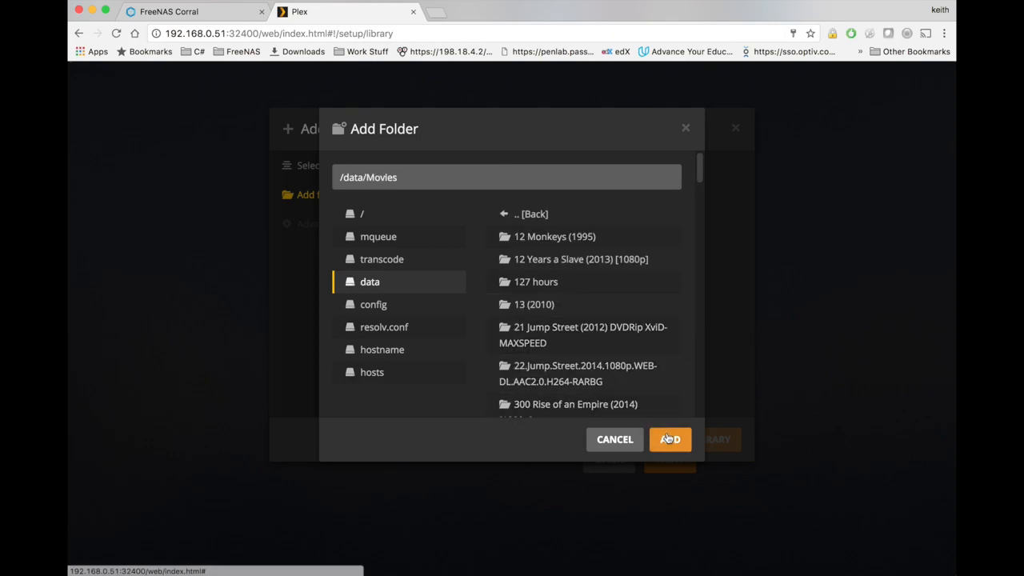
click(670, 440)
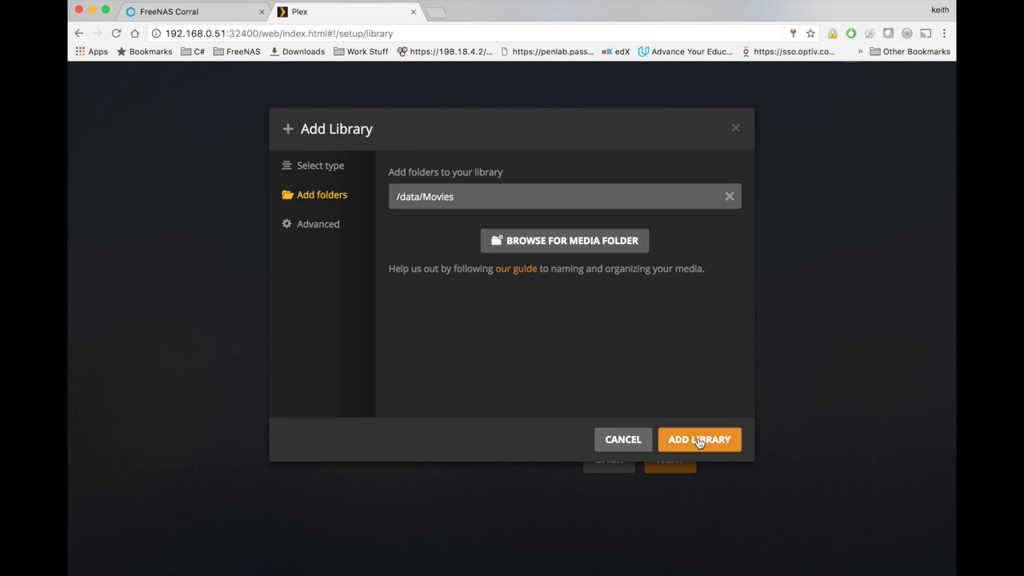
click(698, 439)
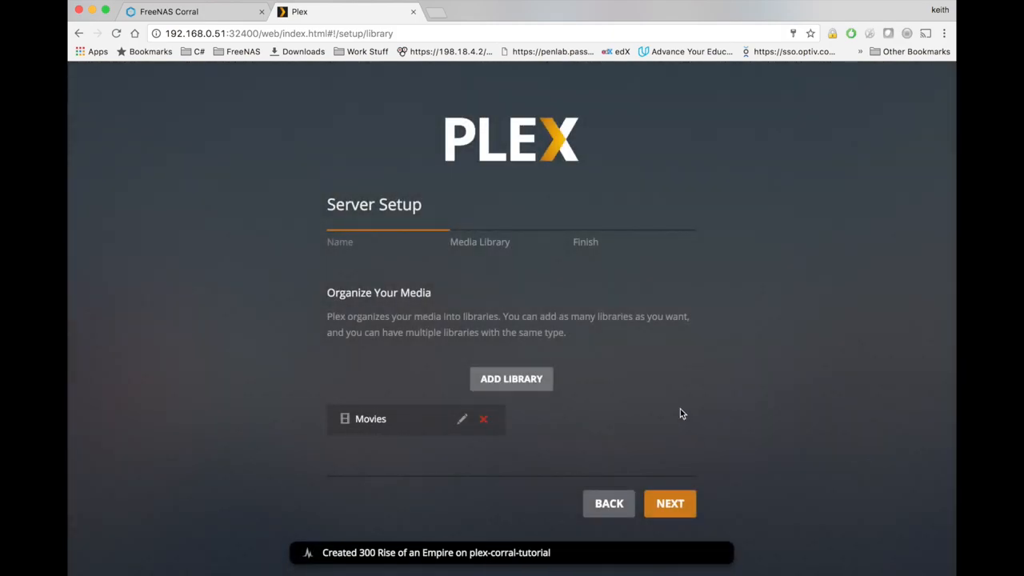
mouse_move(616, 401)
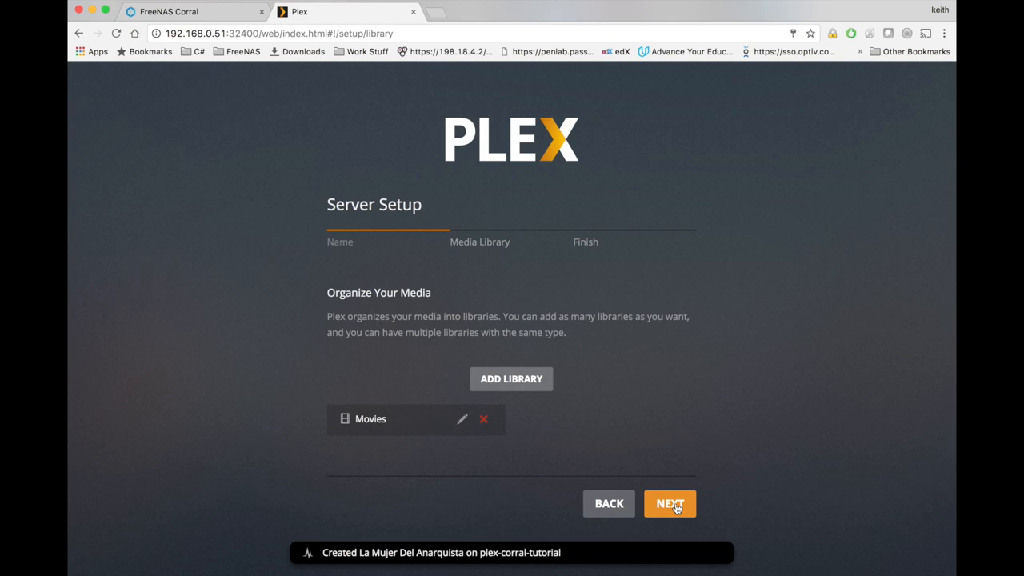
Complete the remaining setup steps and land on the Plex home with recently added movies.
click(670, 503)
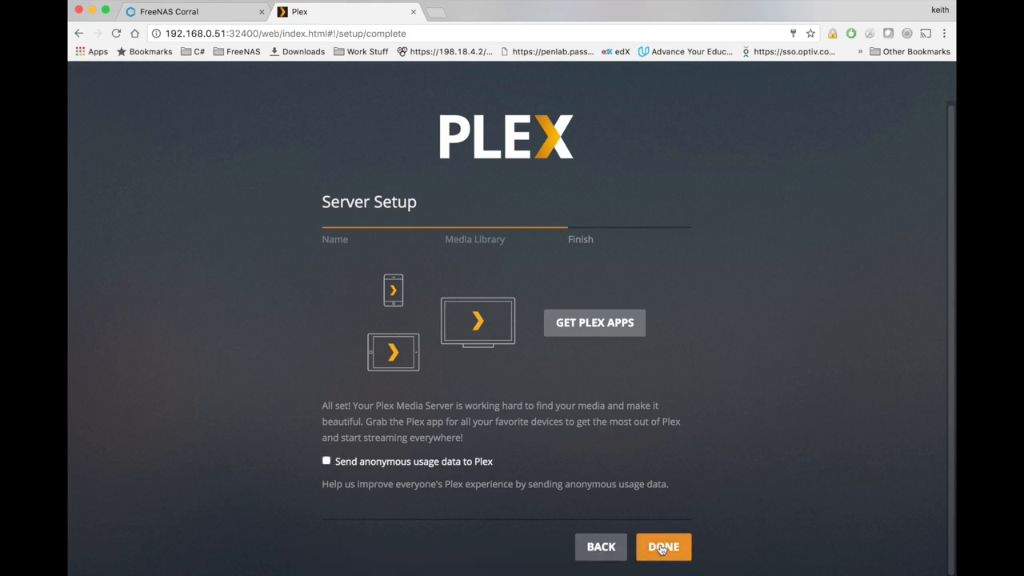
click(664, 546)
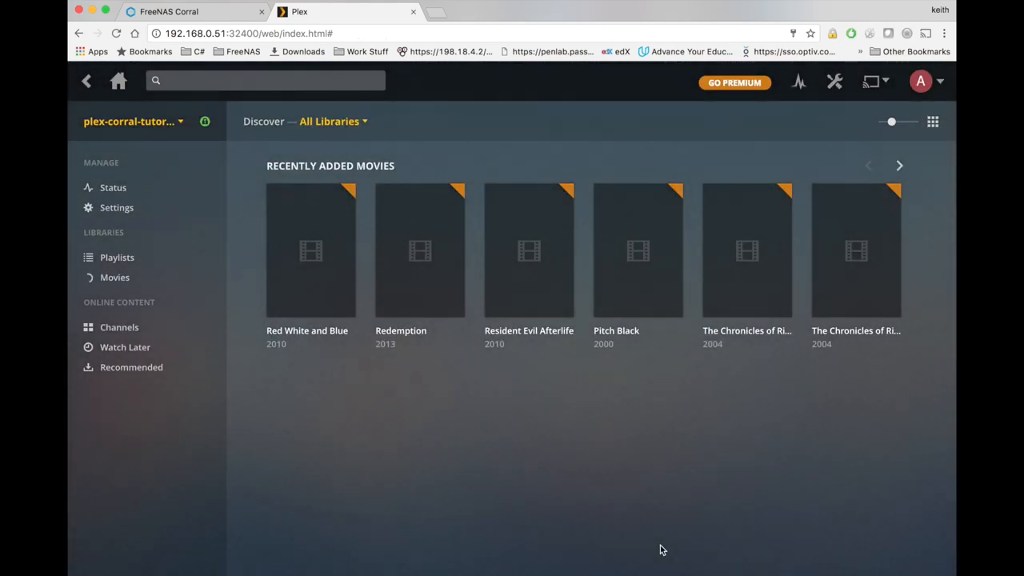
click(114, 277)
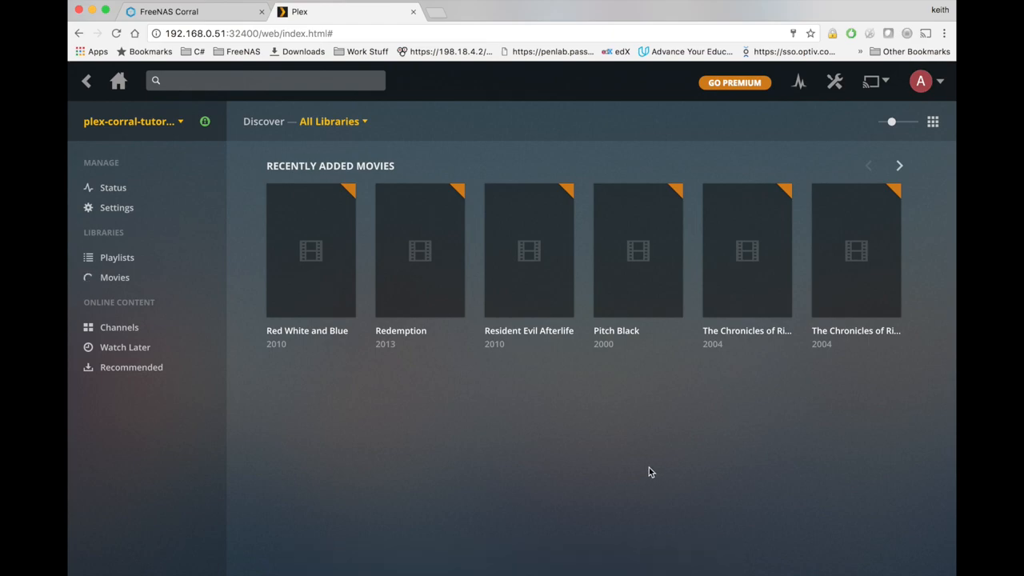
click(115, 277)
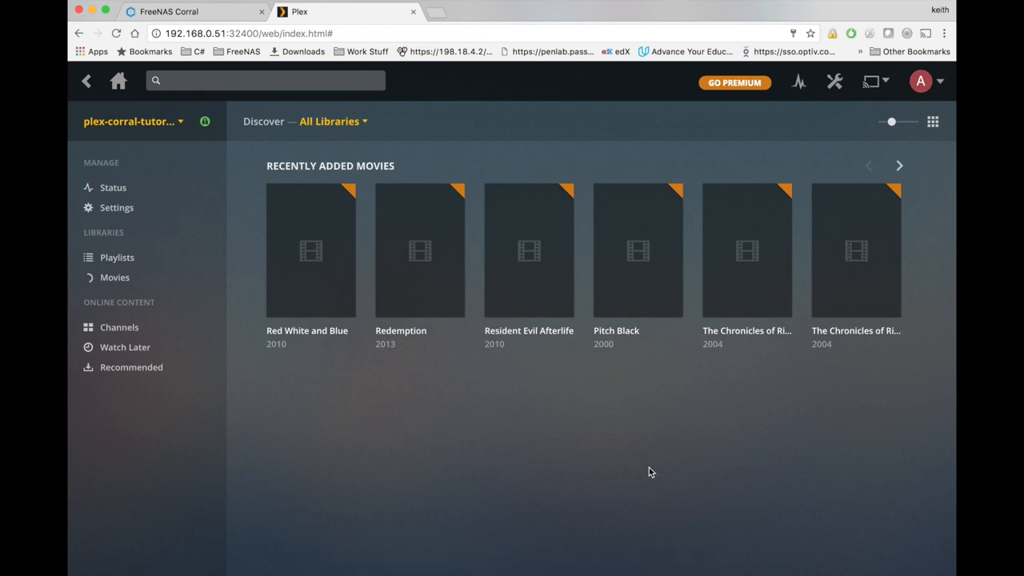
Launch Plex on the Shield, scroll to Recently Added Movies, and play Radin.
click(113, 277)
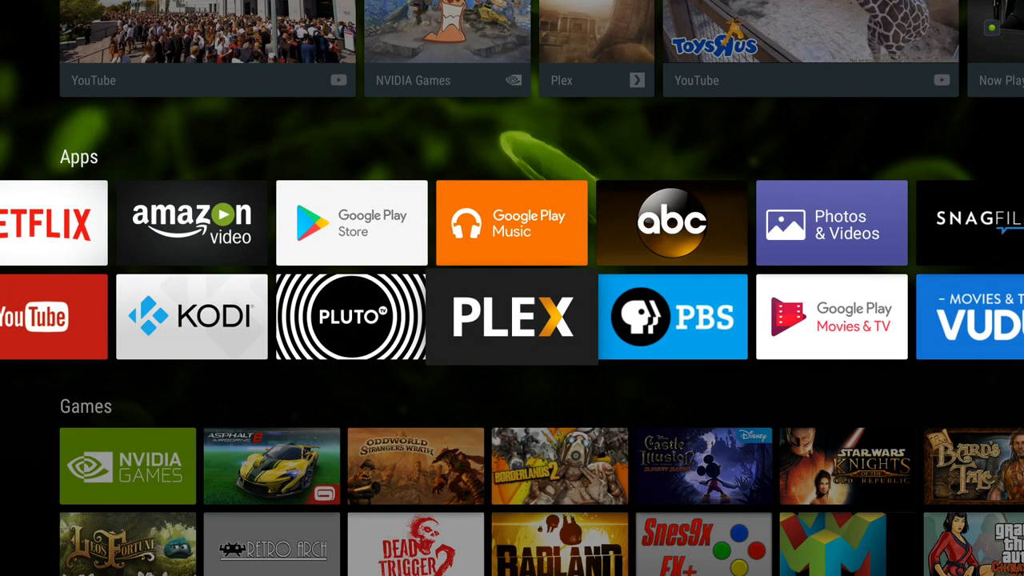
click(511, 316)
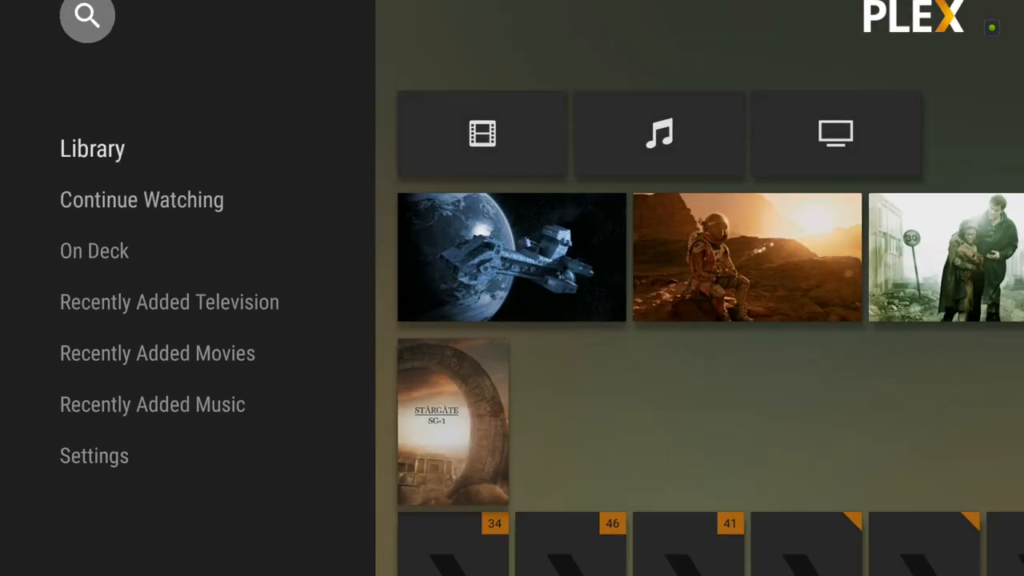
scroll(down, 3)
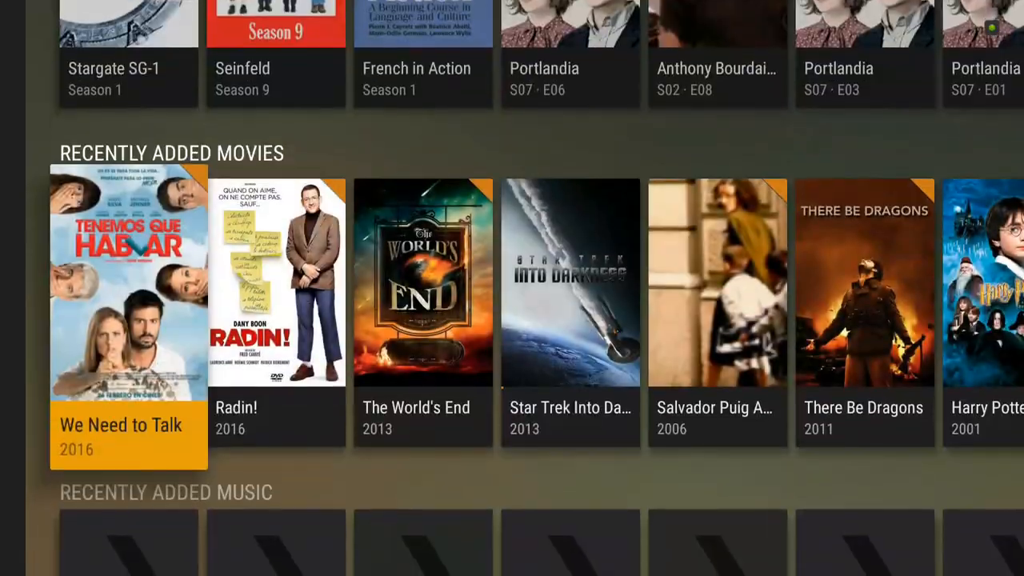
scroll(down, 3)
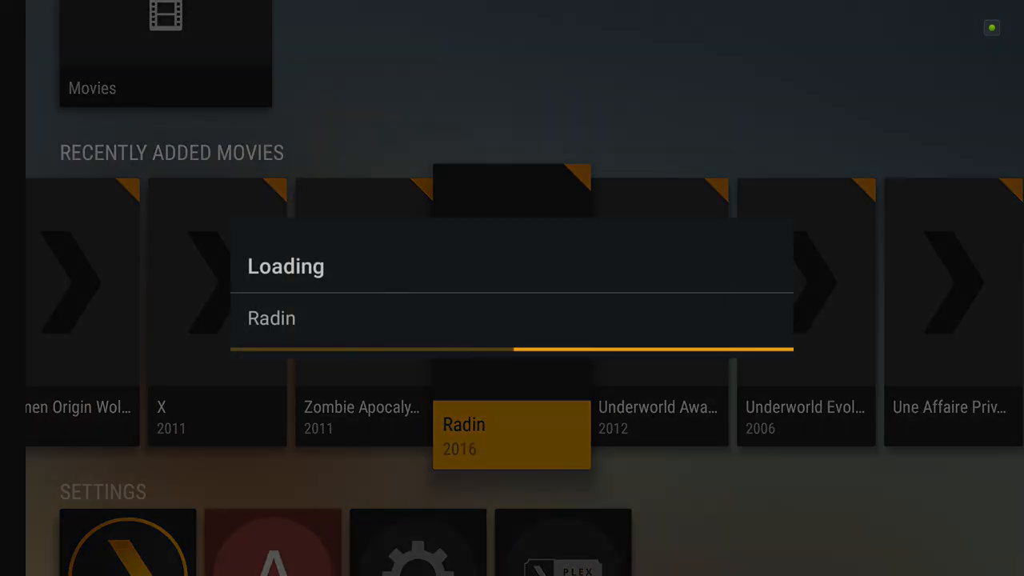
click(512, 434)
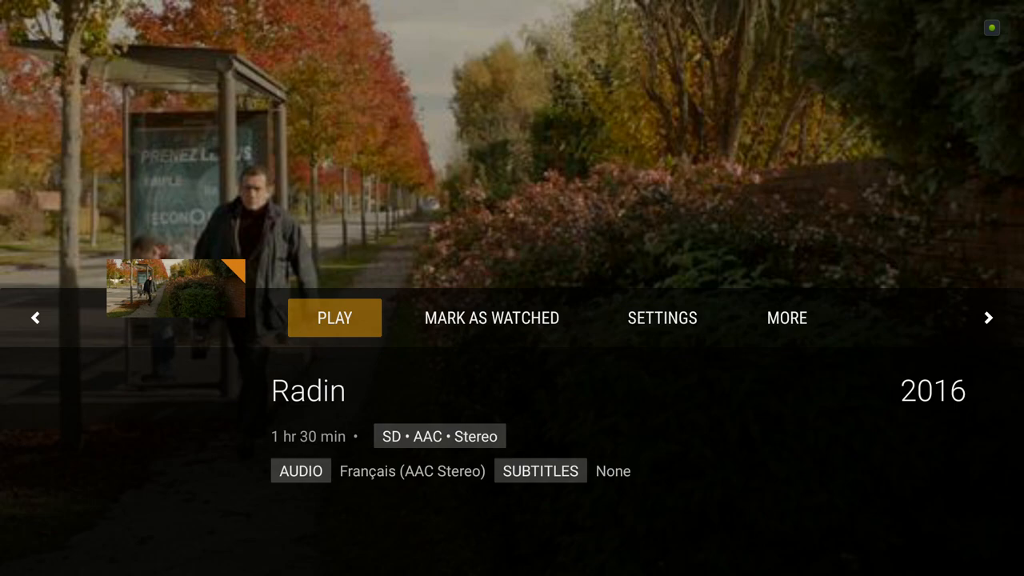
click(335, 318)
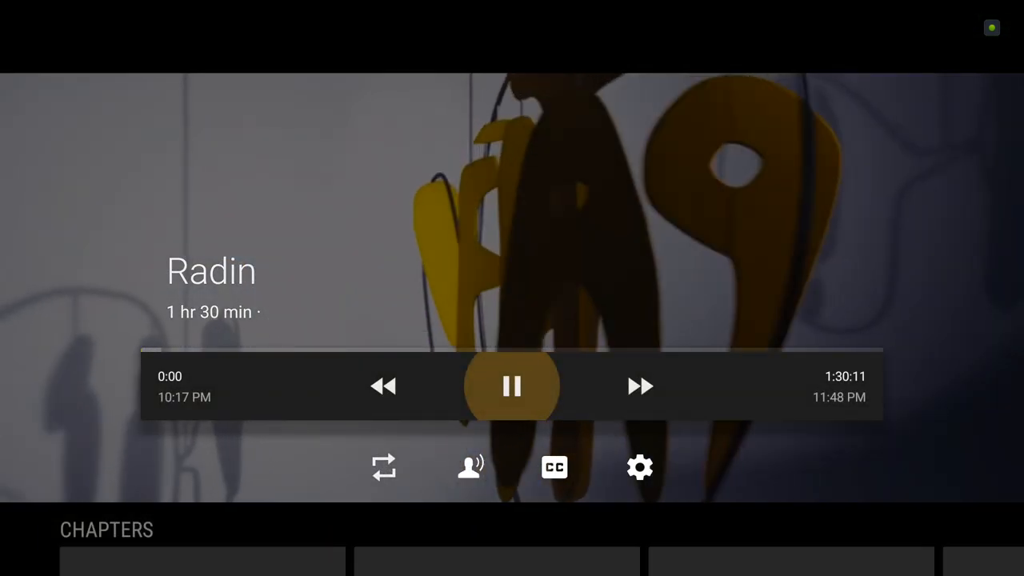